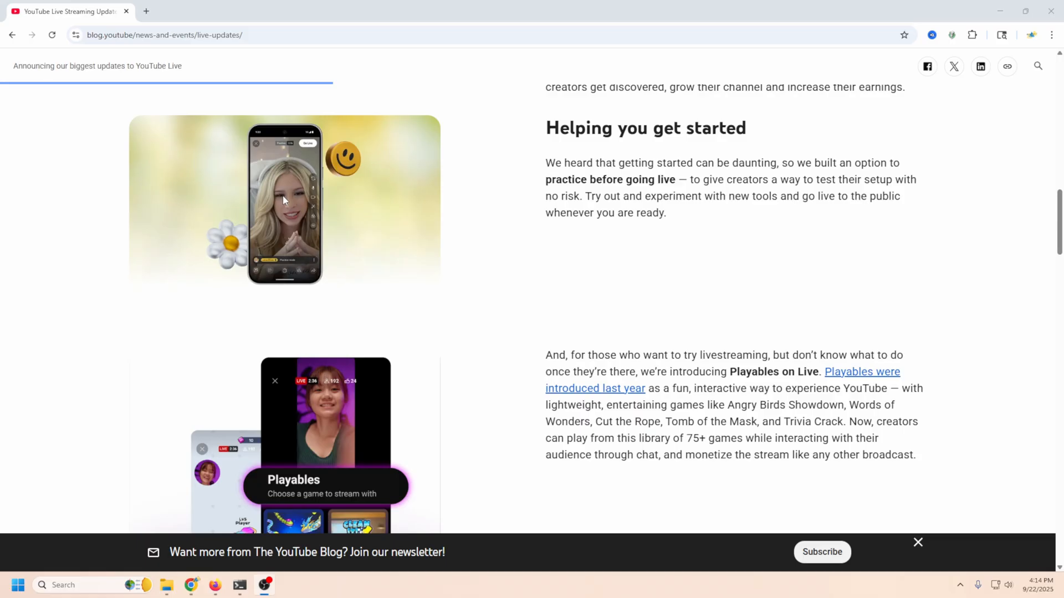
Scroll down and select the Prioritizing discoverability heading beside the streaming image.
scroll("down", 3)
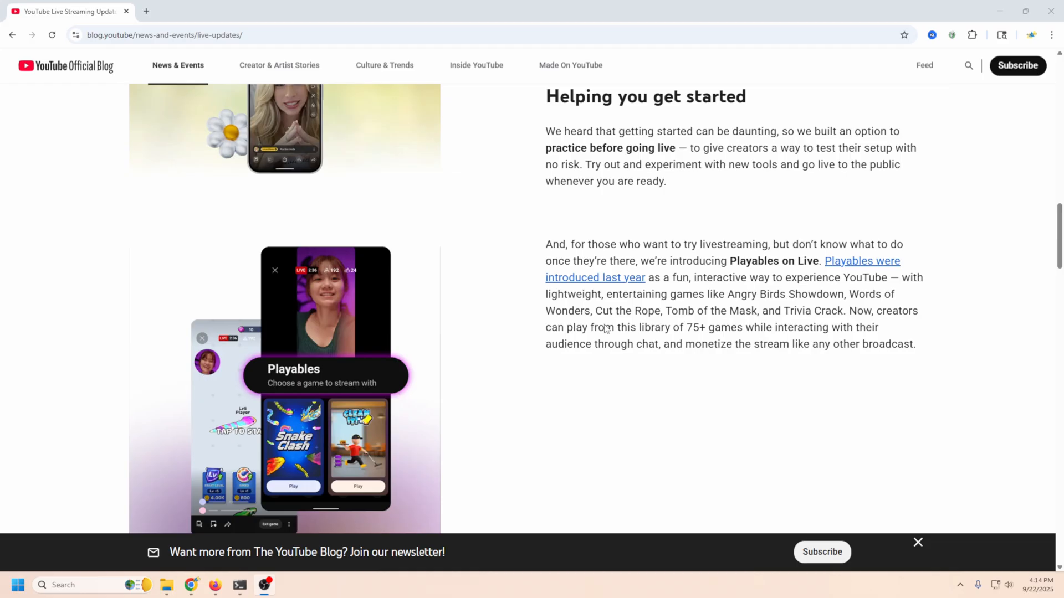
mouse_move(490, 404)
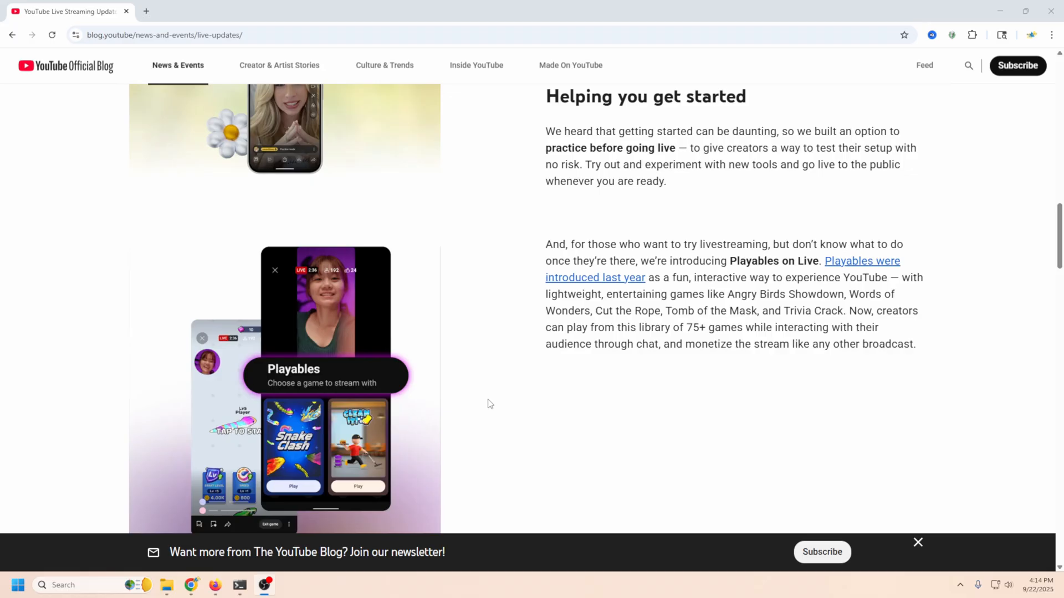
mouse_move(697, 388)
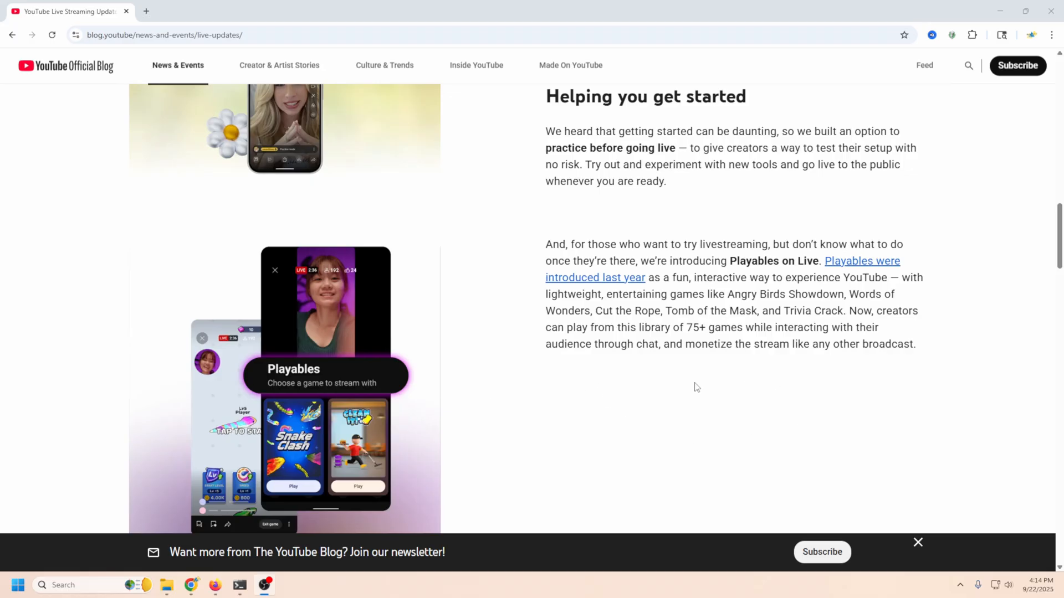
mouse_move(576, 389)
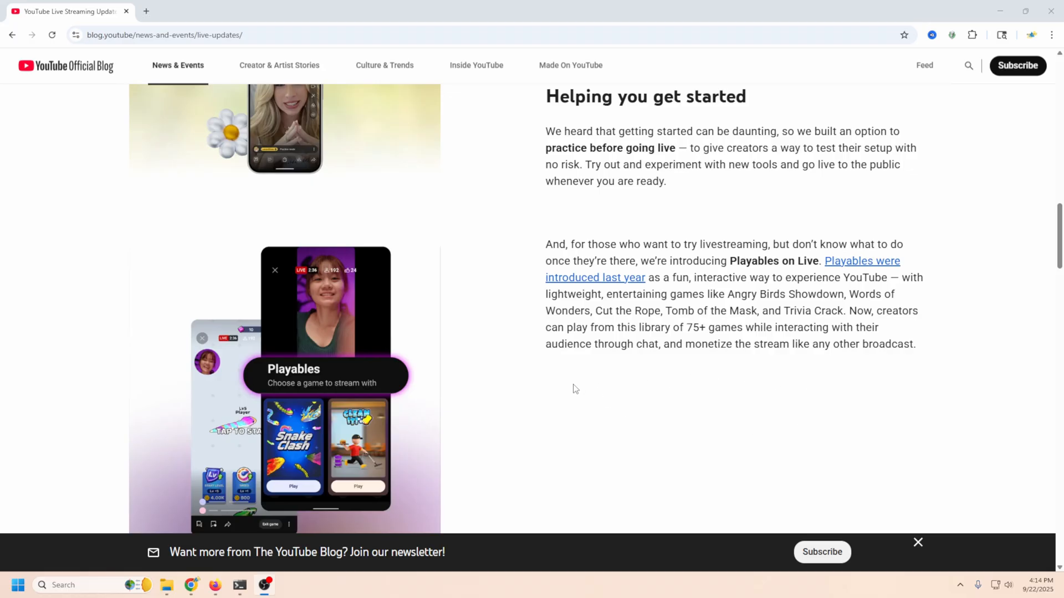
scroll("down", 3)
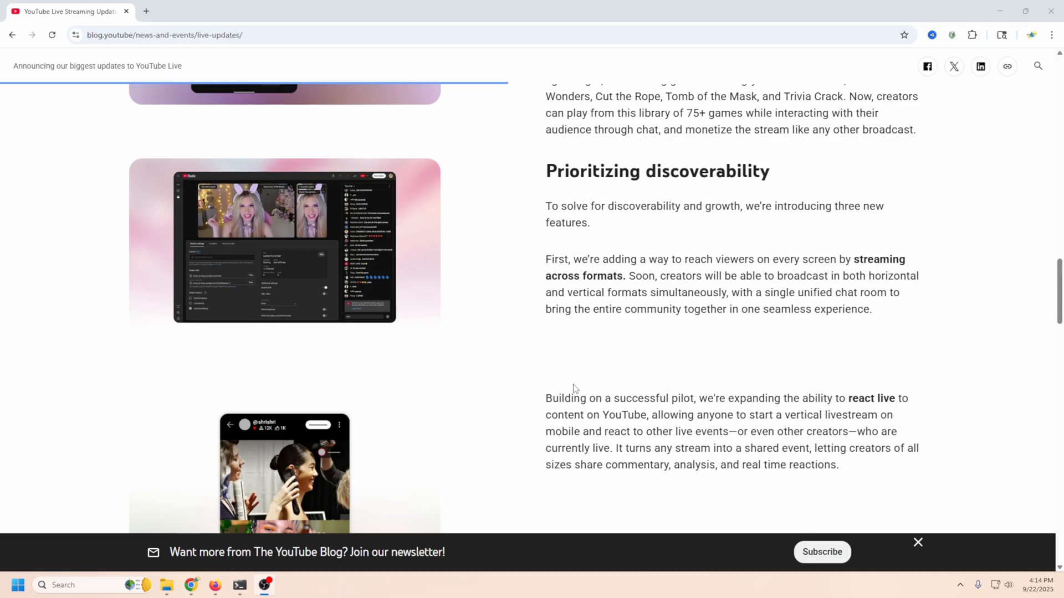
mouse_move(547, 175)
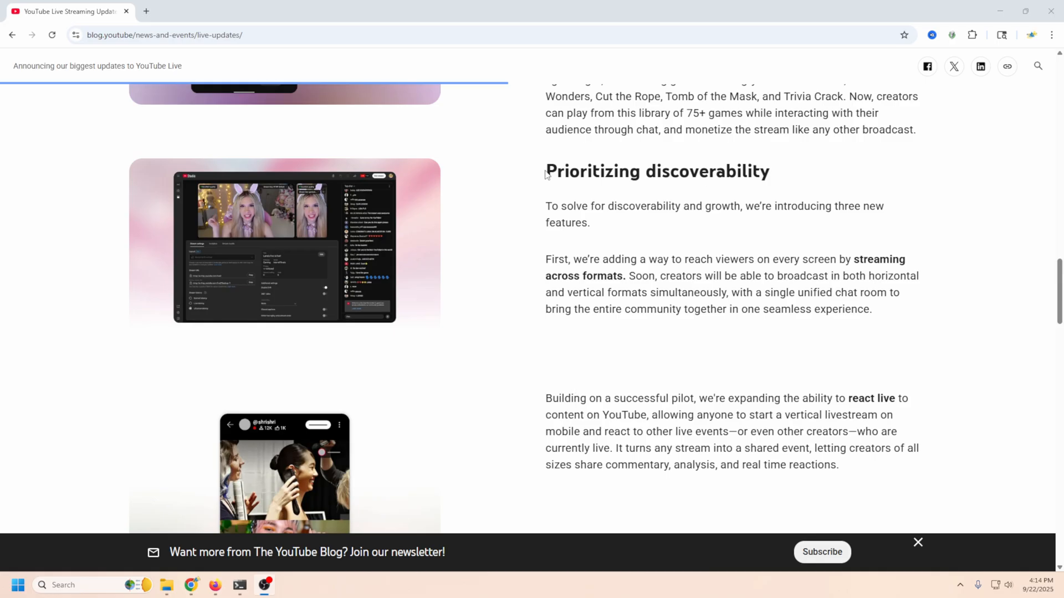
triple_click(656, 170)
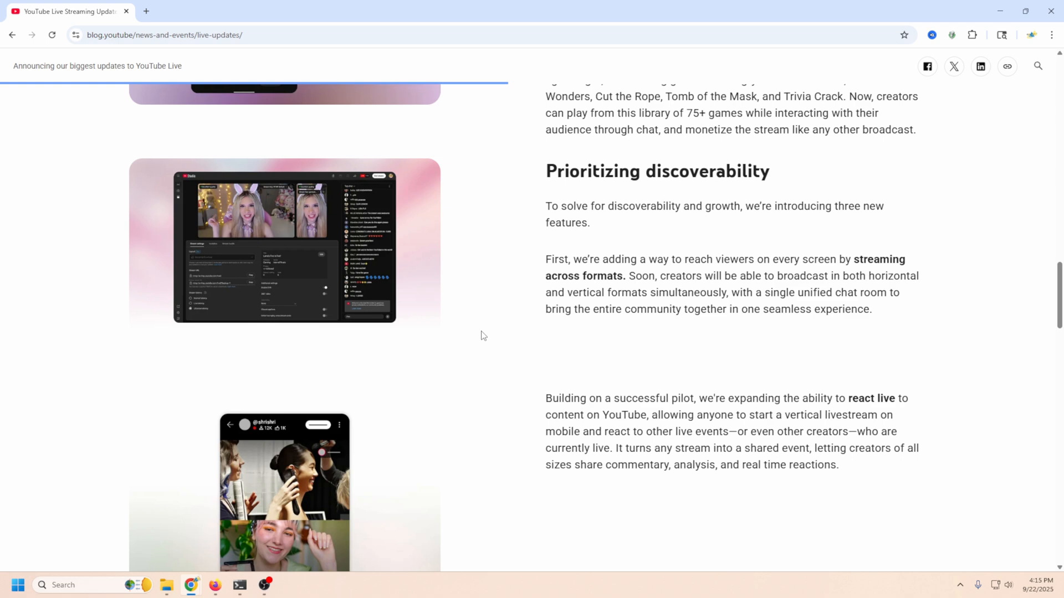
mouse_move(227, 218)
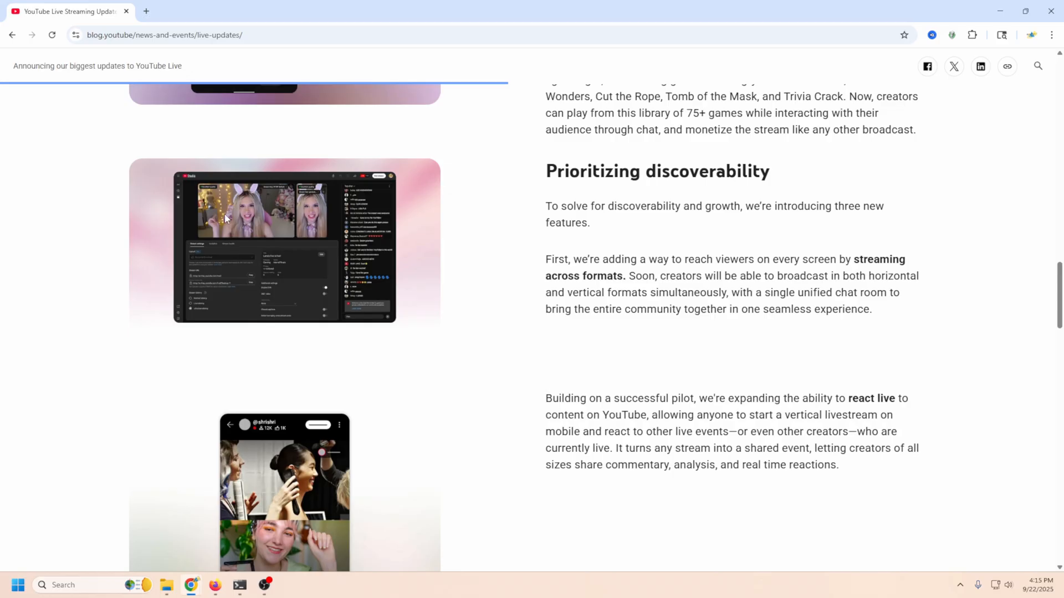
mouse_move(238, 209)
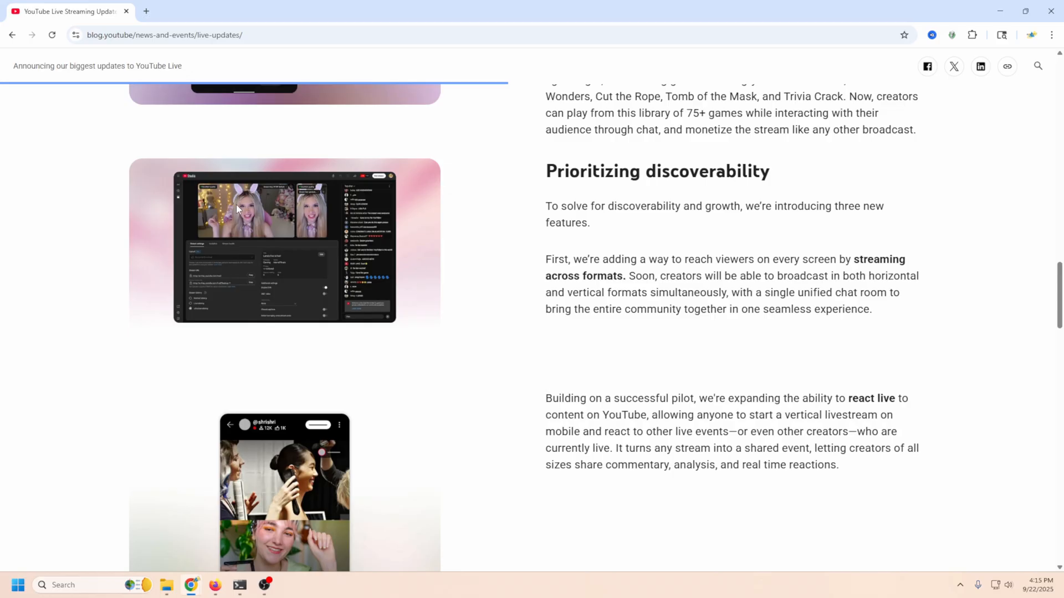
mouse_move(287, 201)
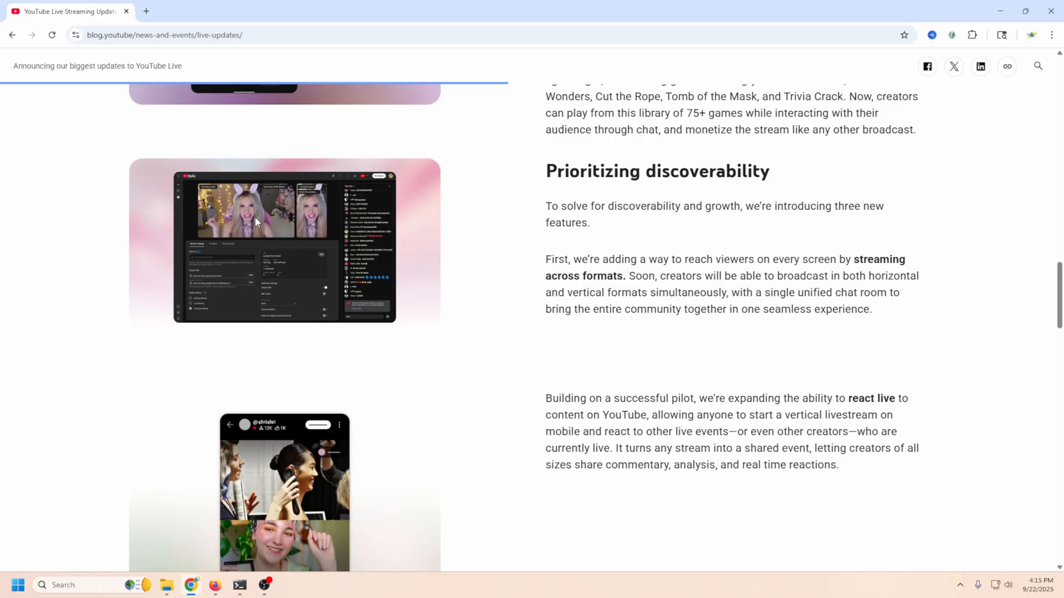
mouse_move(210, 195)
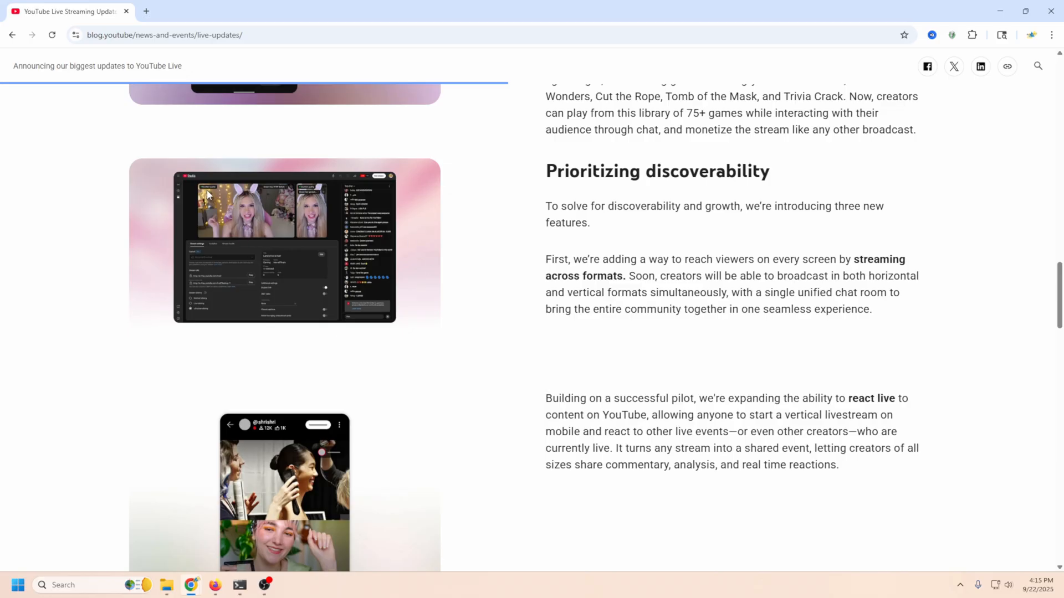
mouse_move(356, 322)
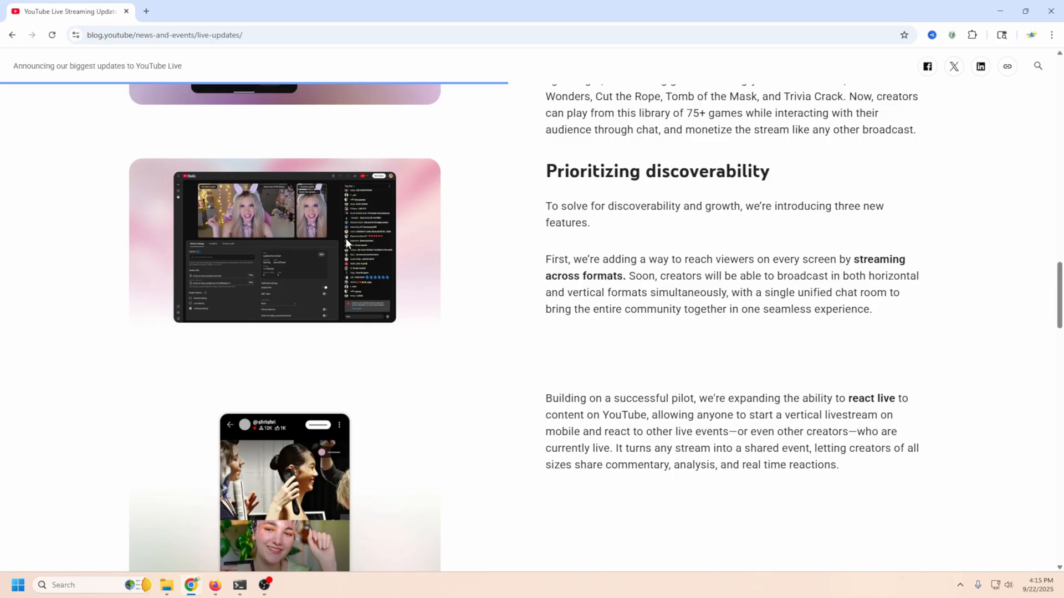
mouse_move(340, 347)
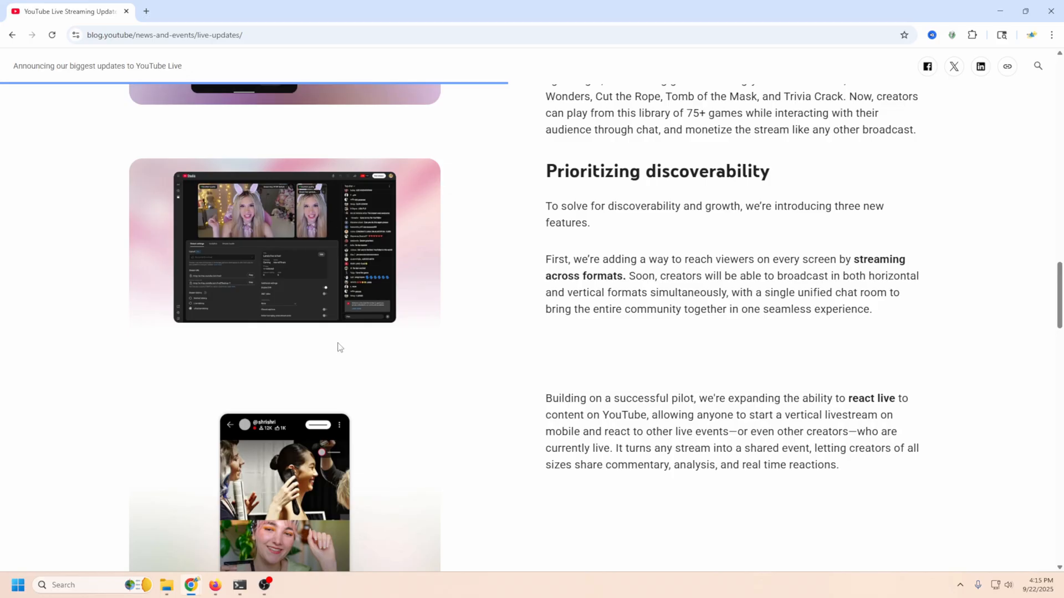
mouse_move(232, 218)
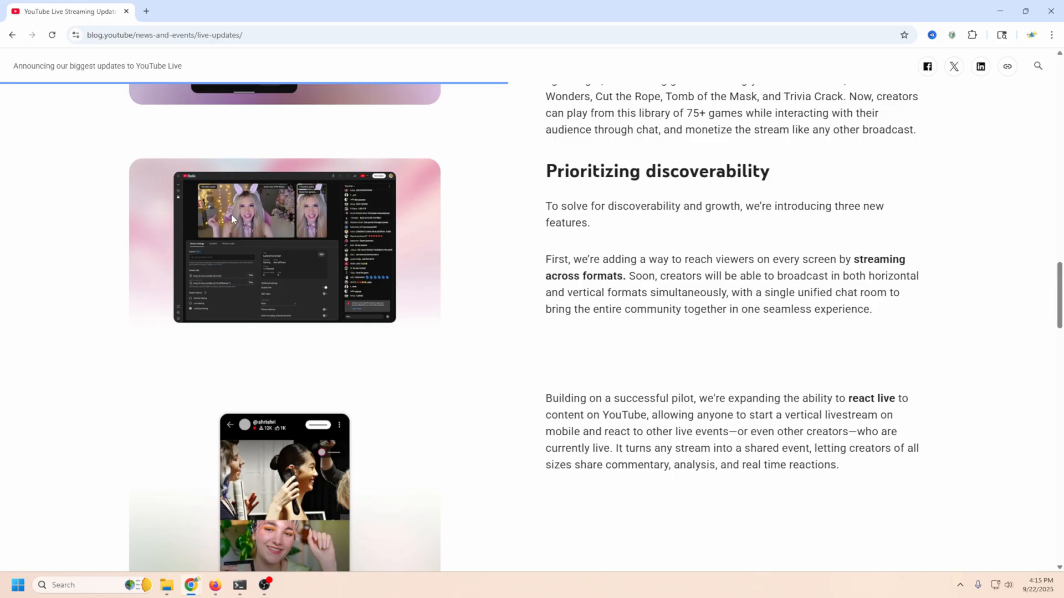
mouse_move(296, 297)
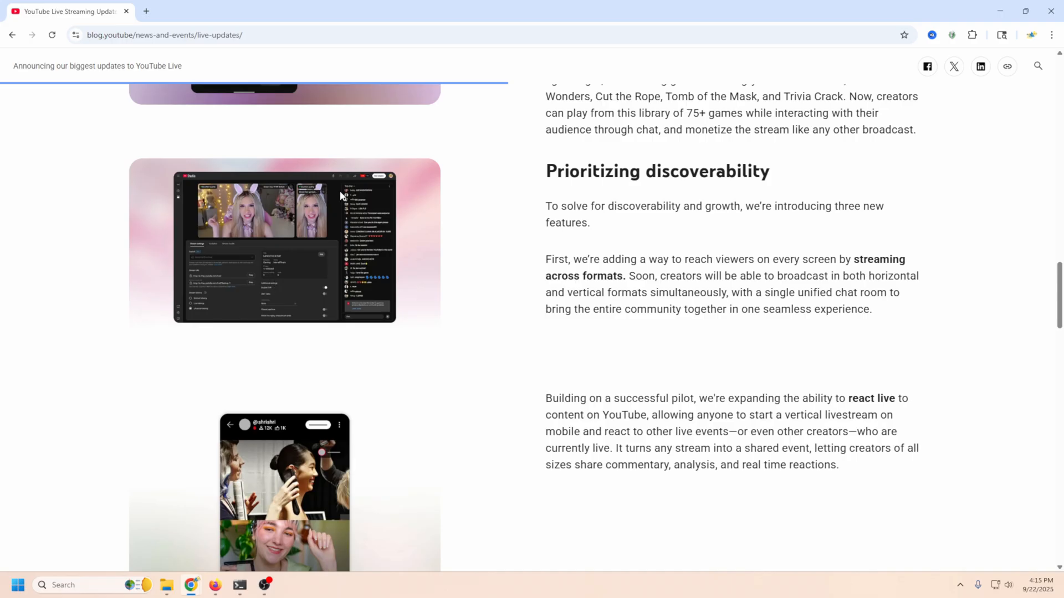
mouse_move(362, 262)
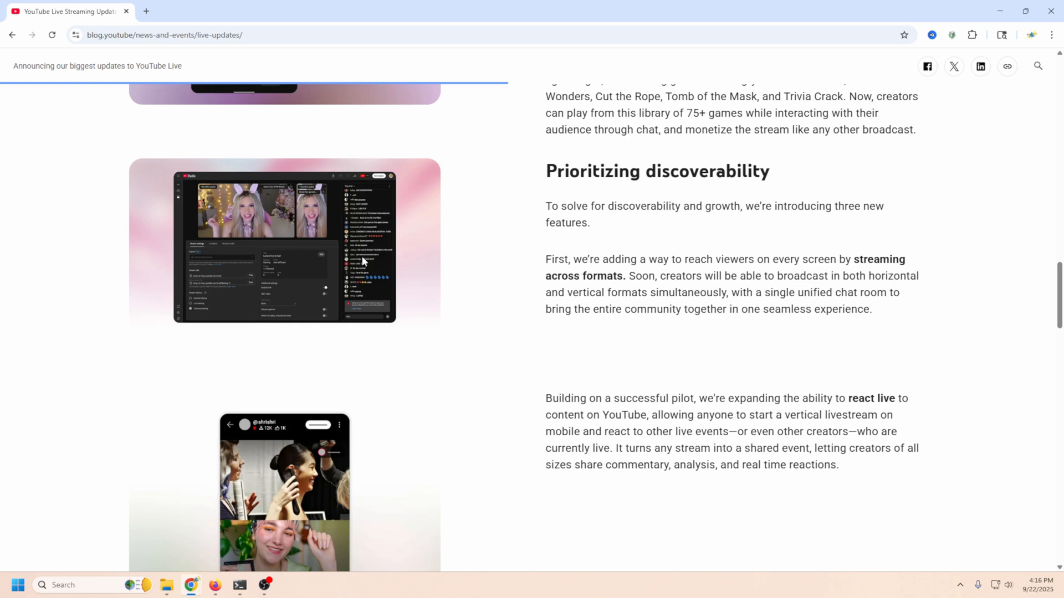
mouse_move(319, 279)
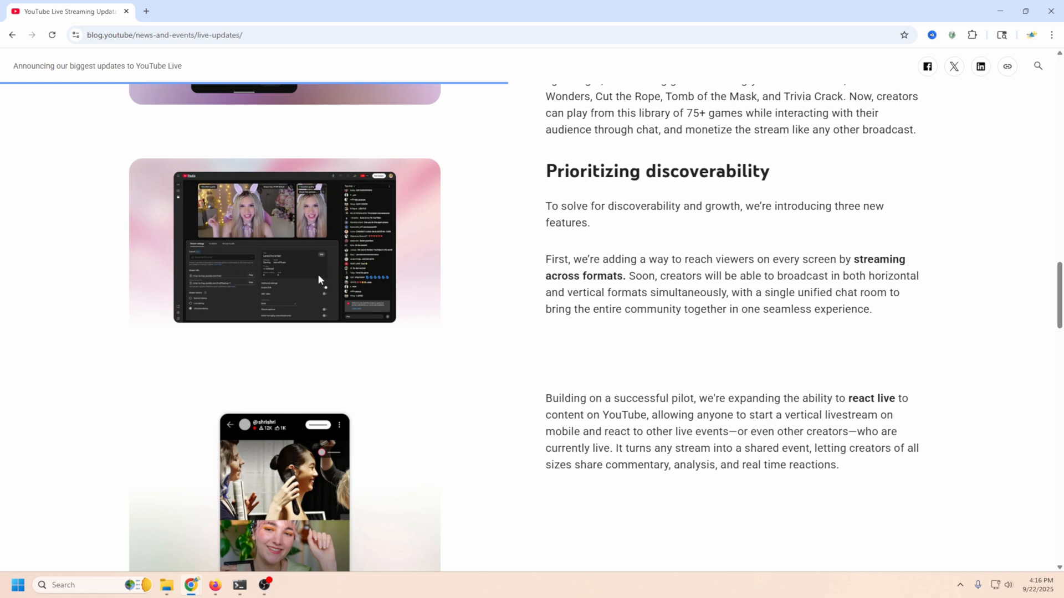
mouse_move(215, 287)
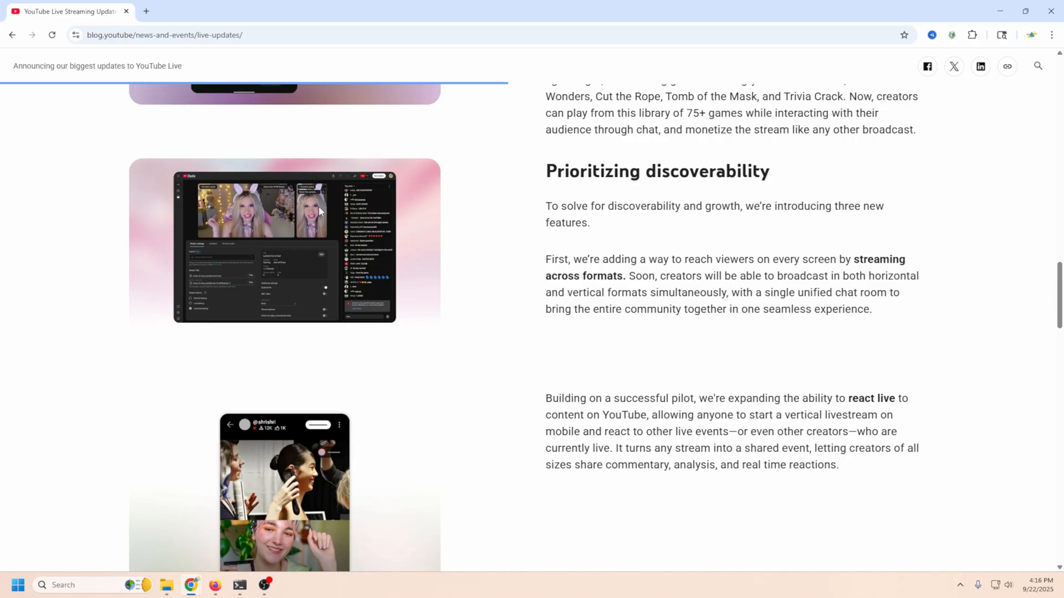
mouse_move(249, 227)
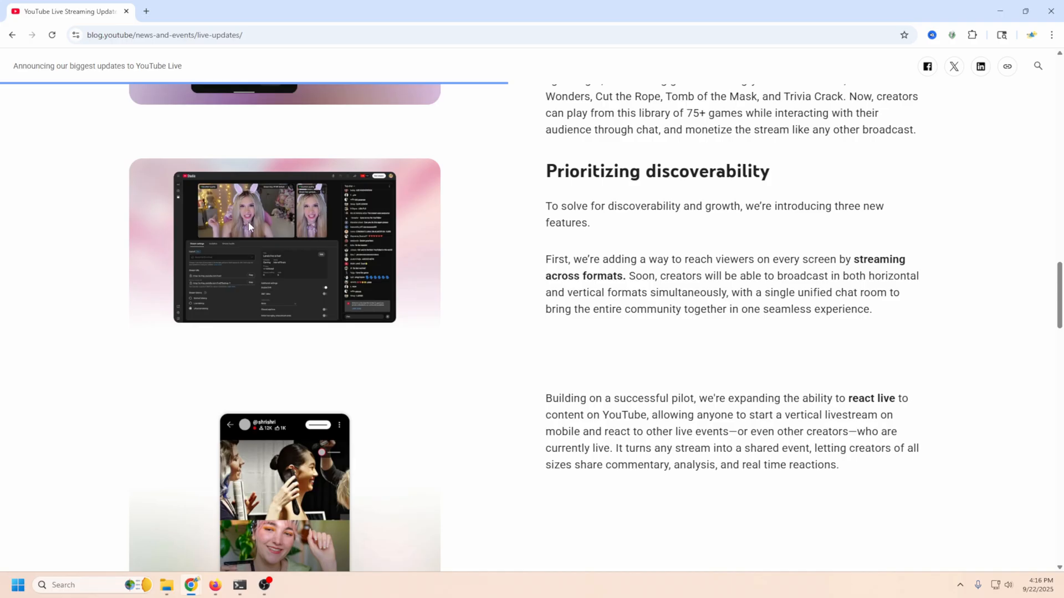
mouse_move(304, 319)
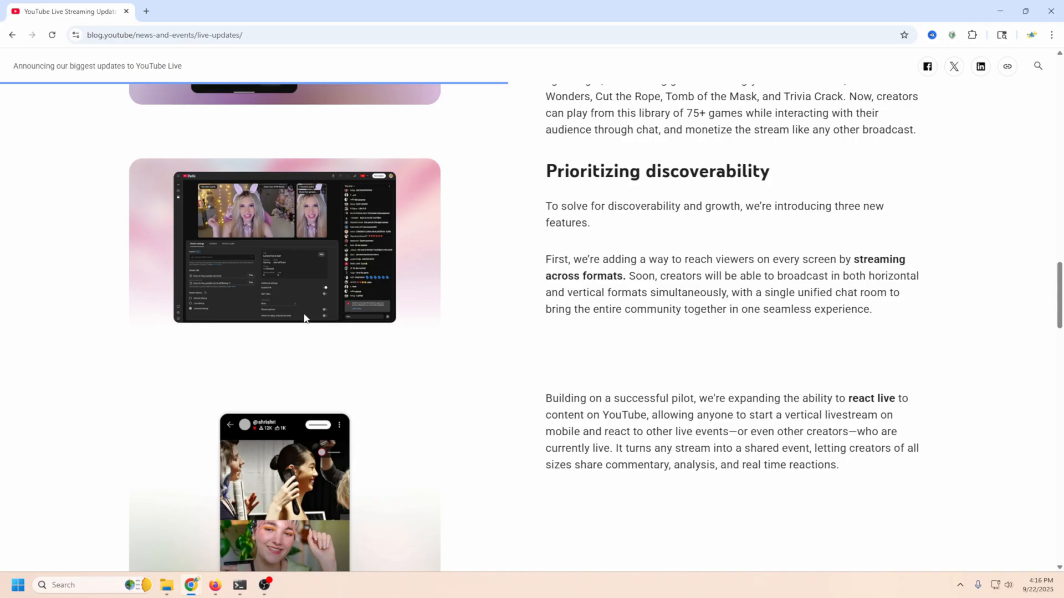
mouse_move(275, 221)
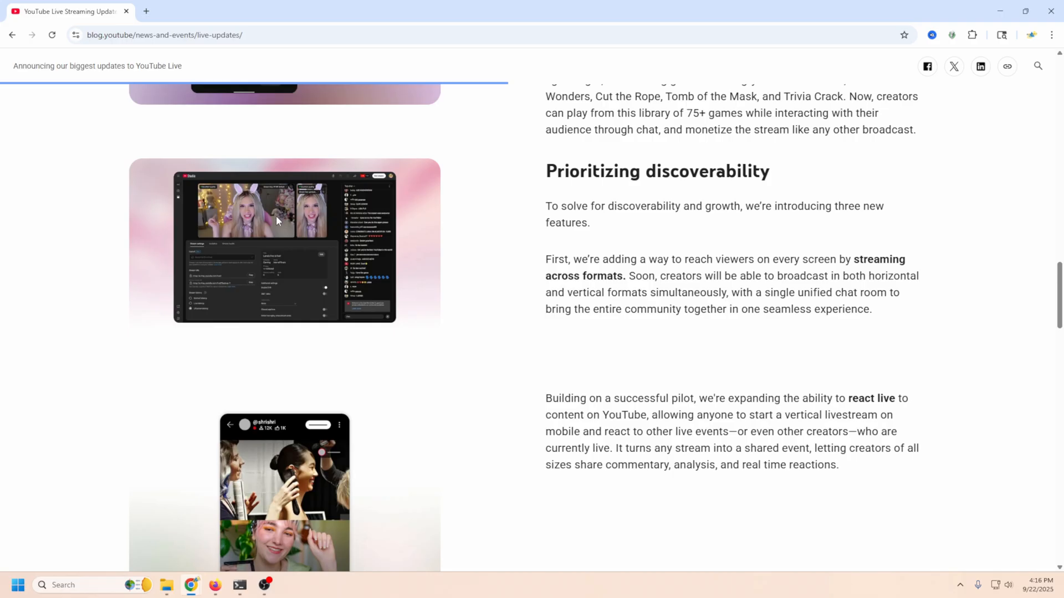
mouse_move(243, 267)
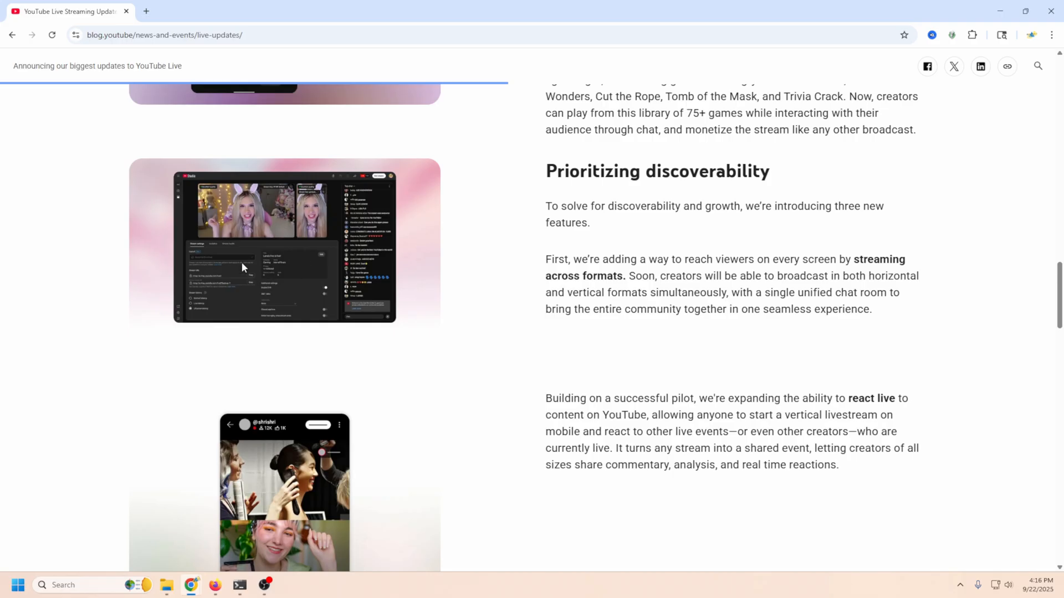
mouse_move(266, 265)
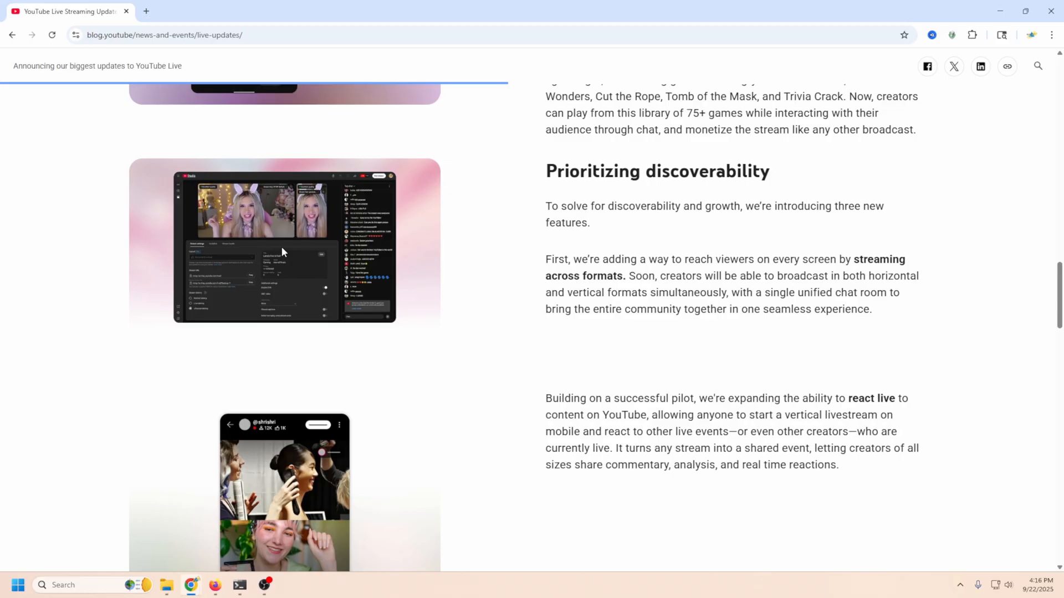
mouse_move(230, 274)
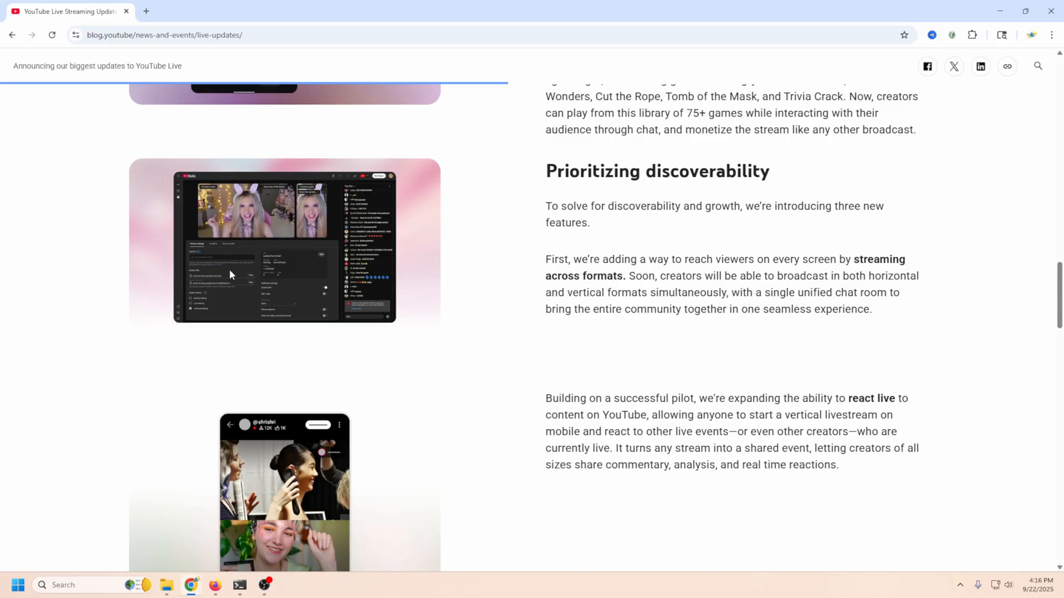
mouse_move(269, 257)
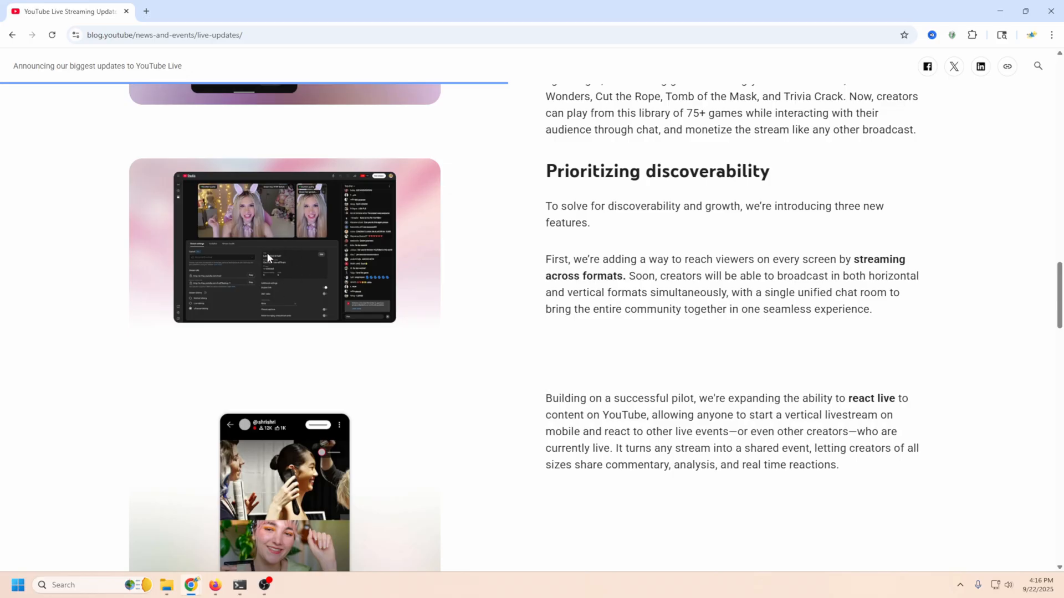
Show the react live paragraph and its phone image, with no text left highlighted.
scroll("down", 3)
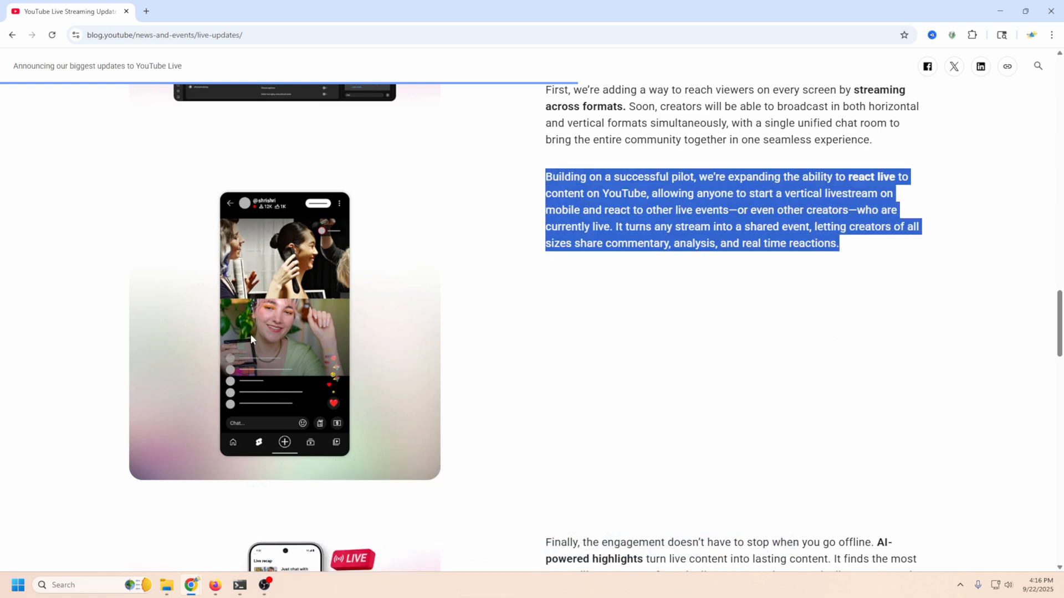
left_click(524, 352)
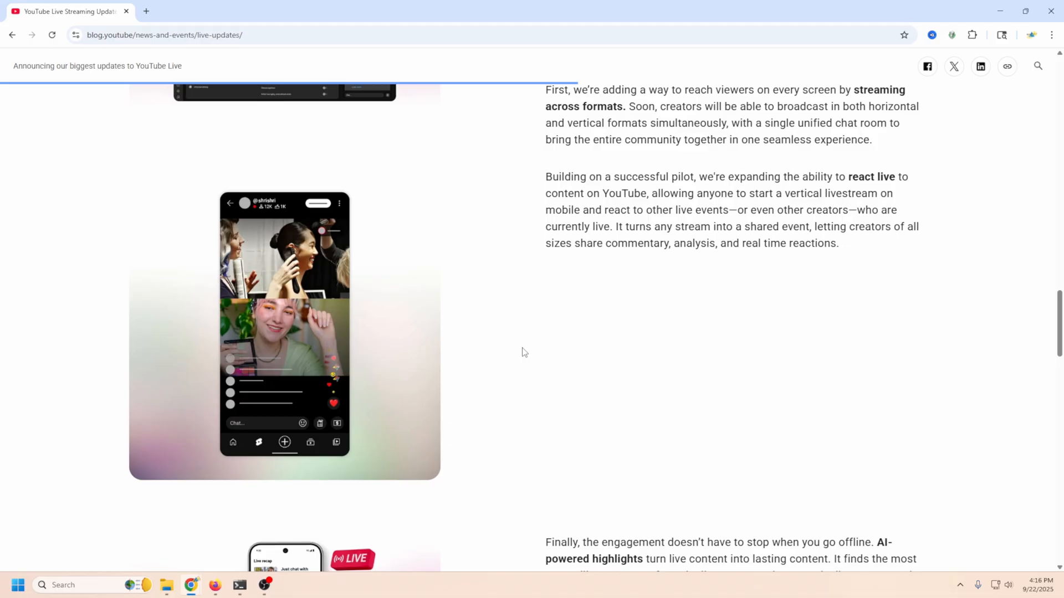
mouse_move(612, 367)
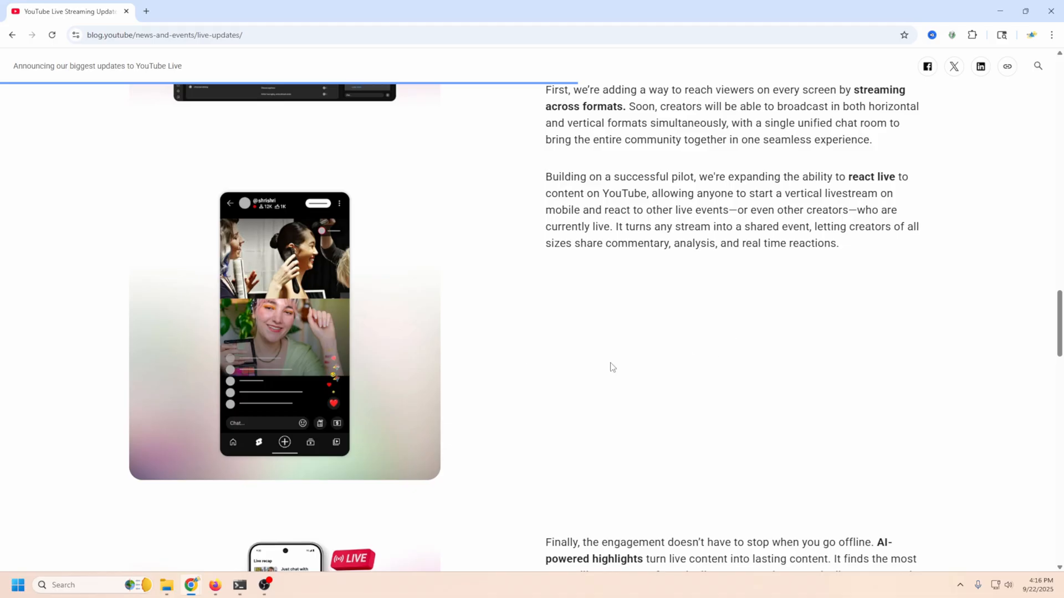
Select the bold phrase 'AI-powered highlights' in the paragraph about engagement after going offline.
scroll("down", 3)
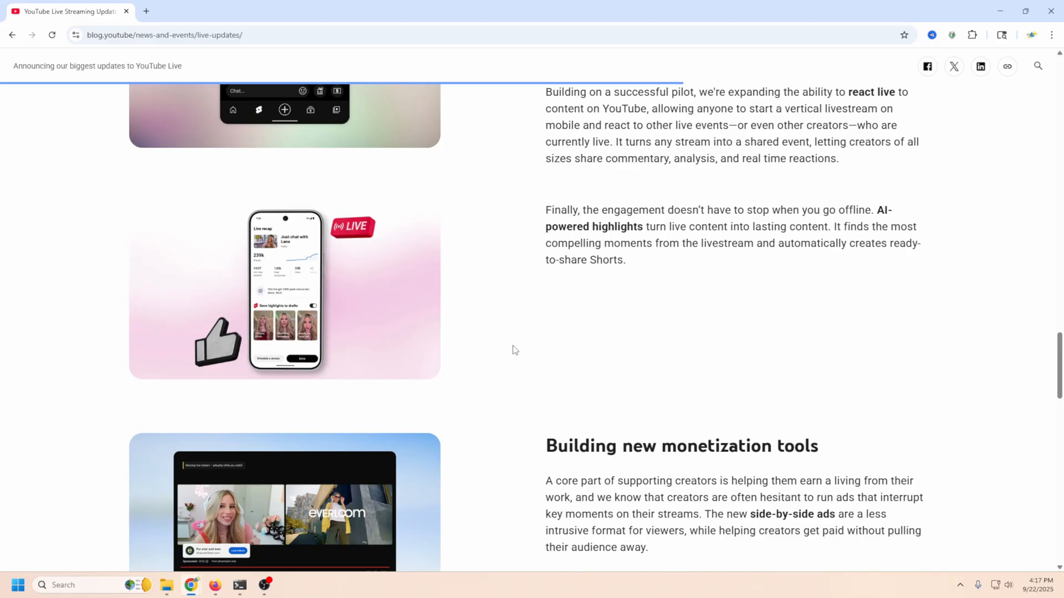
mouse_move(372, 351)
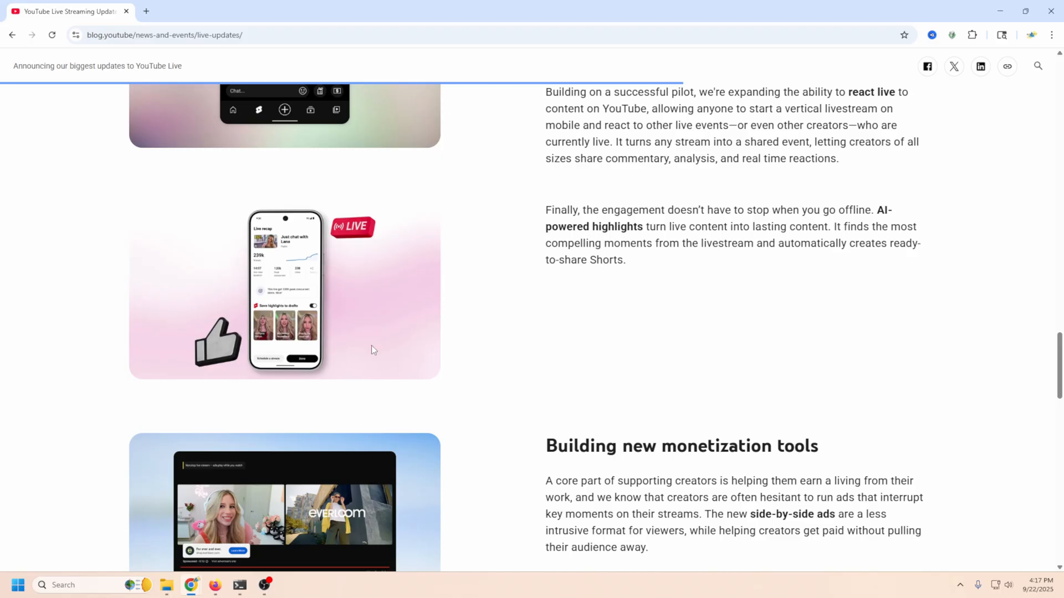
mouse_move(406, 273)
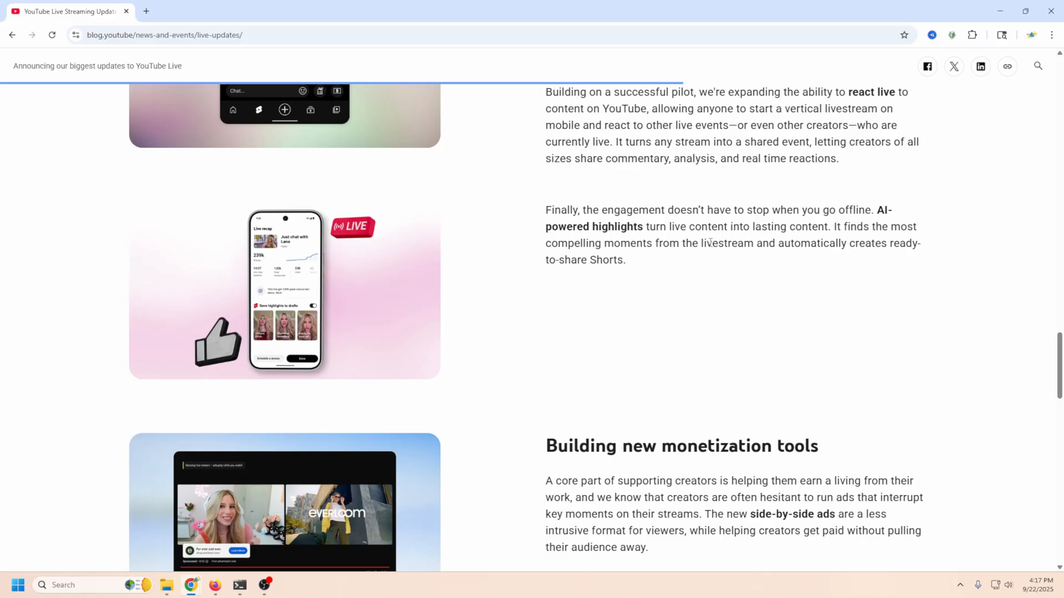
mouse_move(595, 303)
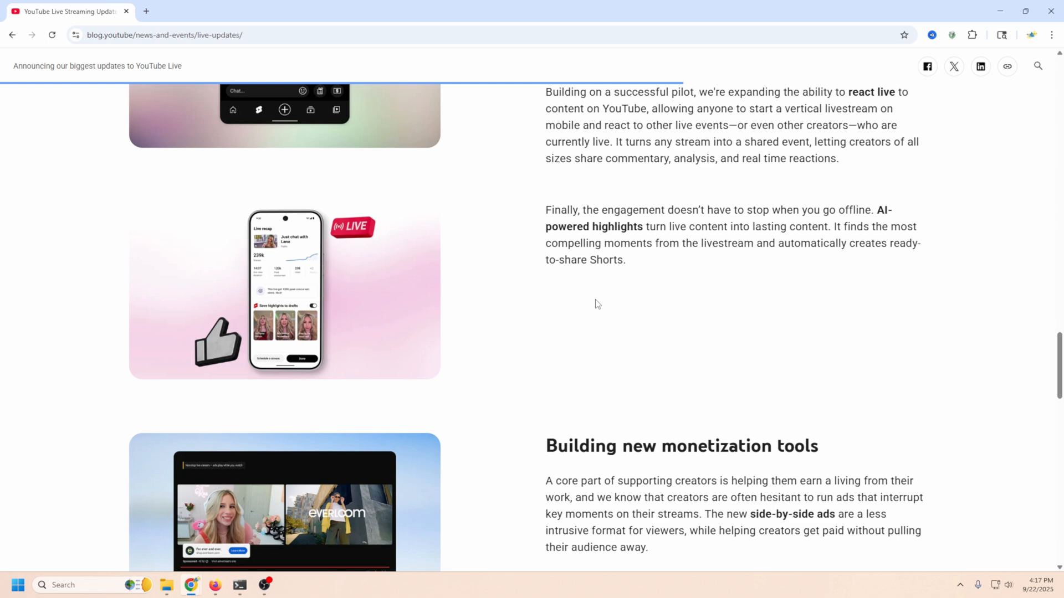
mouse_move(742, 229)
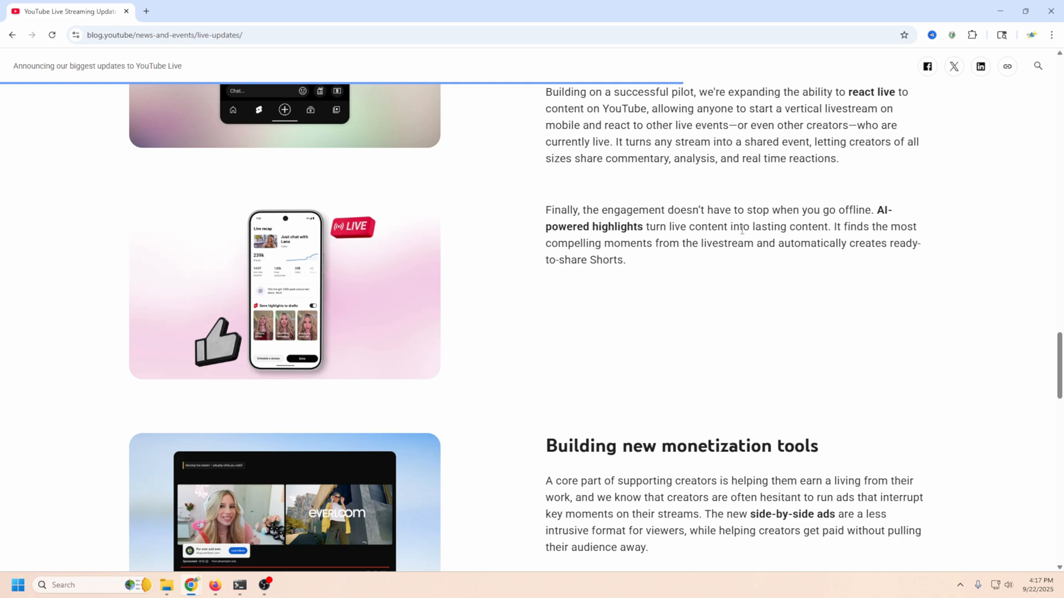
left_click_drag(877, 209, 682, 227)
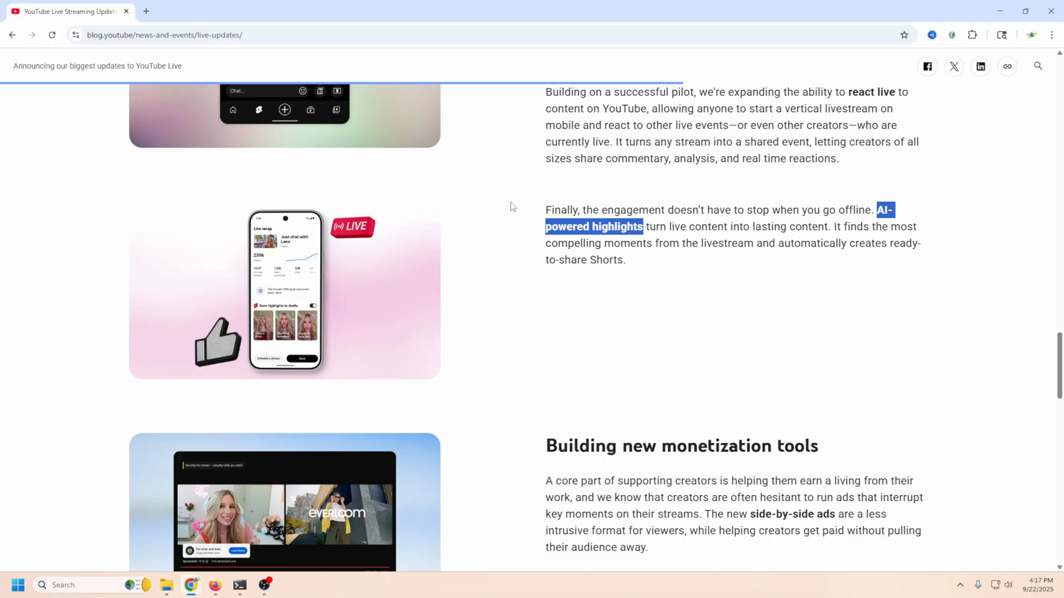
mouse_move(535, 227)
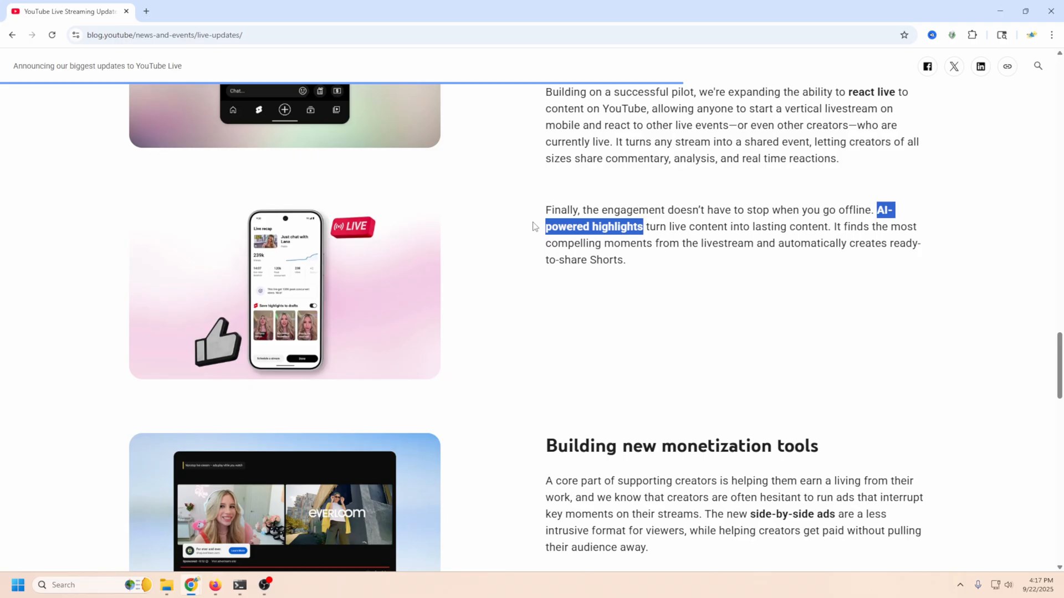
Scroll down to the Building new monetization tools section with its side-by-side ads text.
scroll("down", 3)
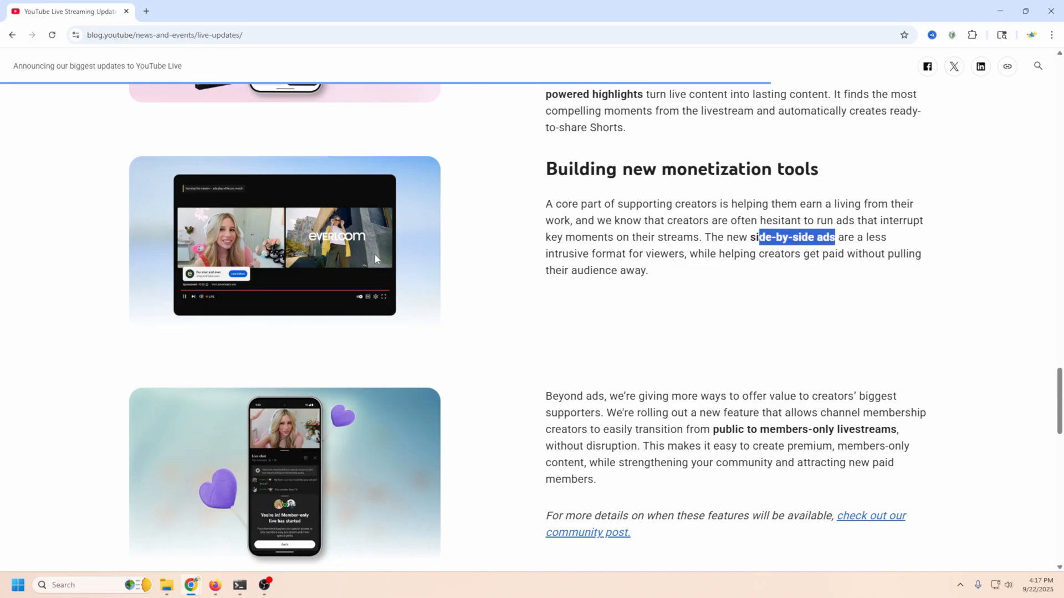
mouse_move(220, 242)
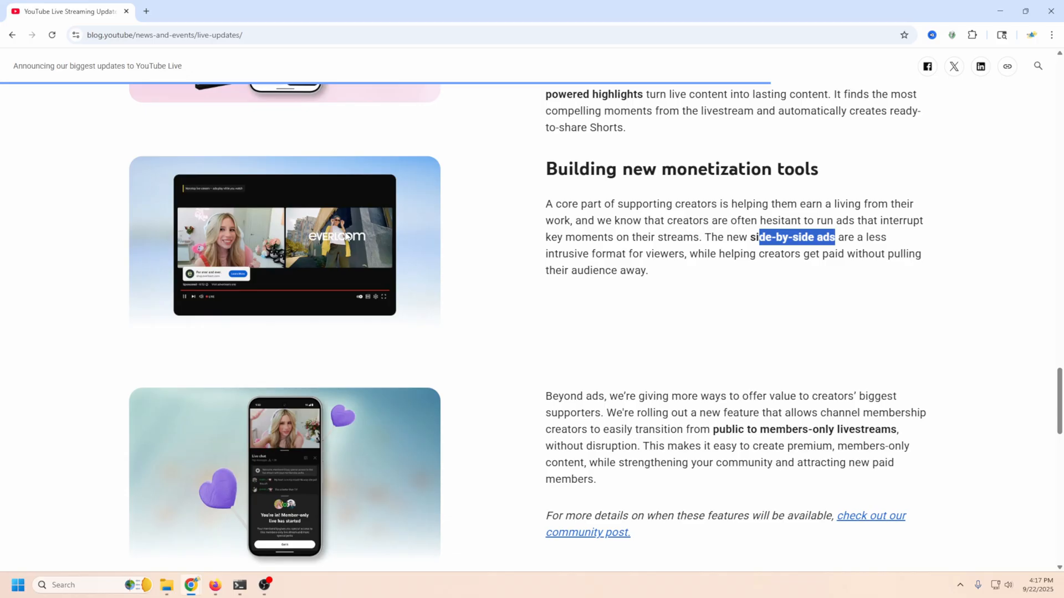
mouse_move(363, 231)
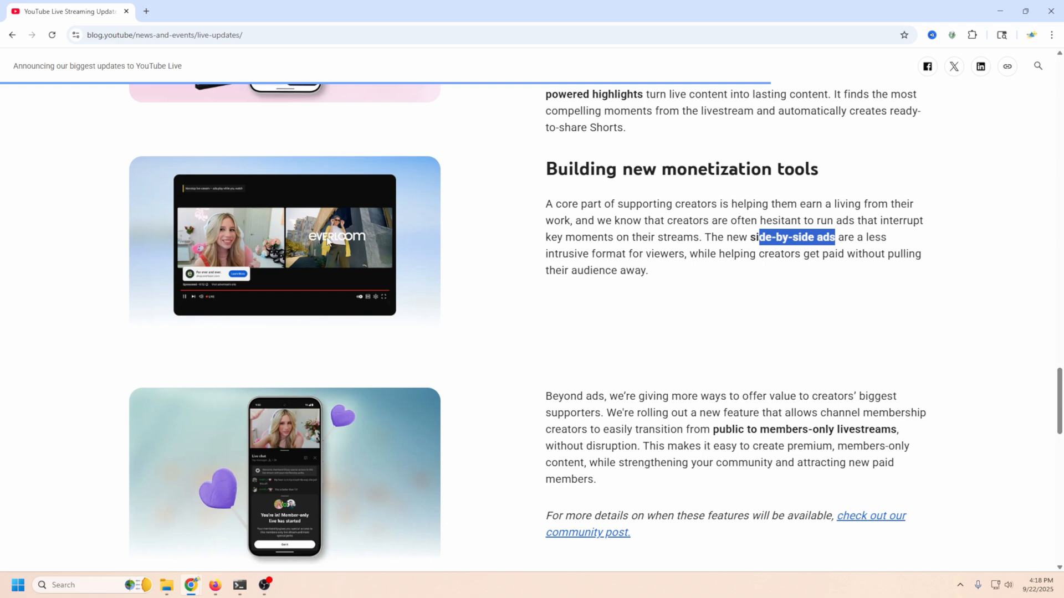
mouse_move(238, 260)
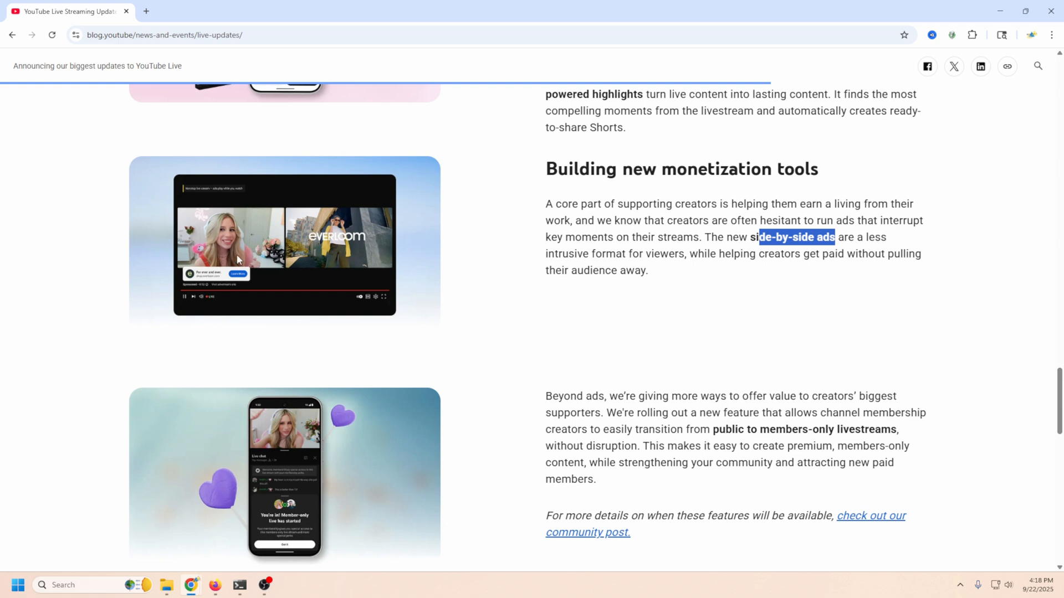
mouse_move(345, 235)
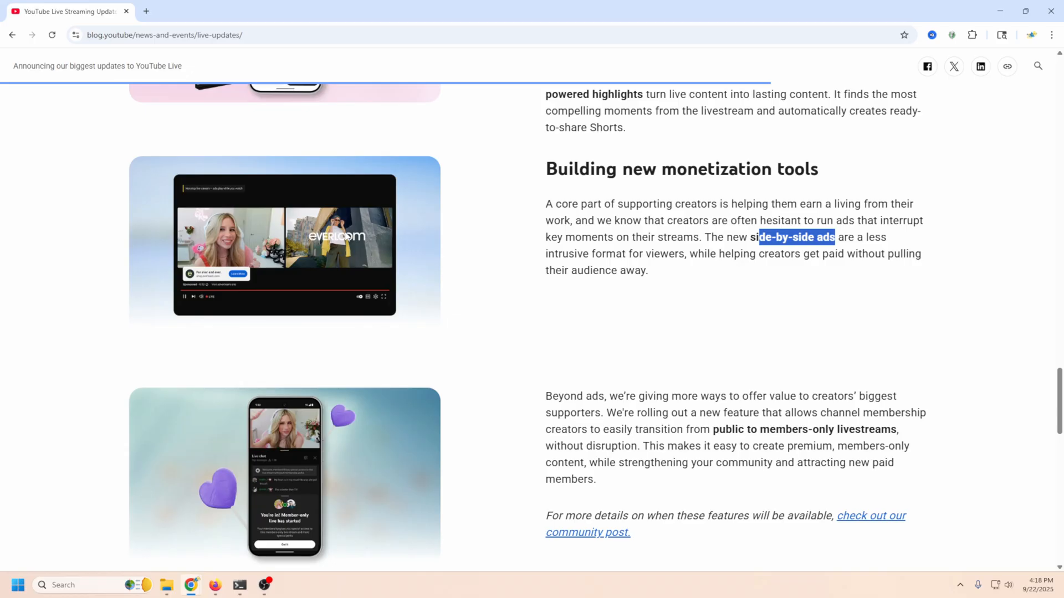
mouse_move(288, 248)
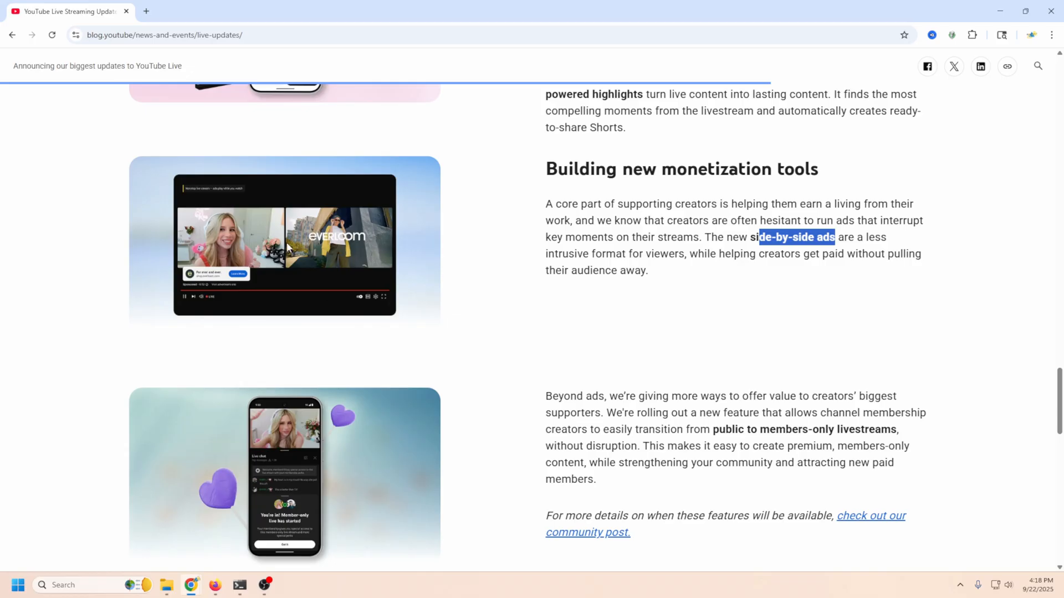
mouse_move(316, 238)
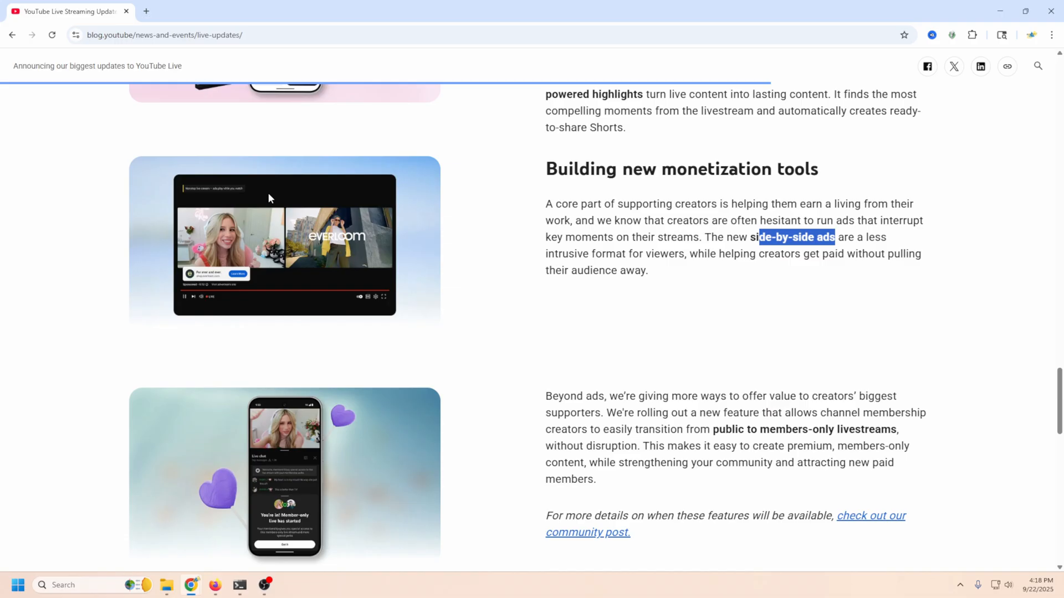
mouse_move(182, 255)
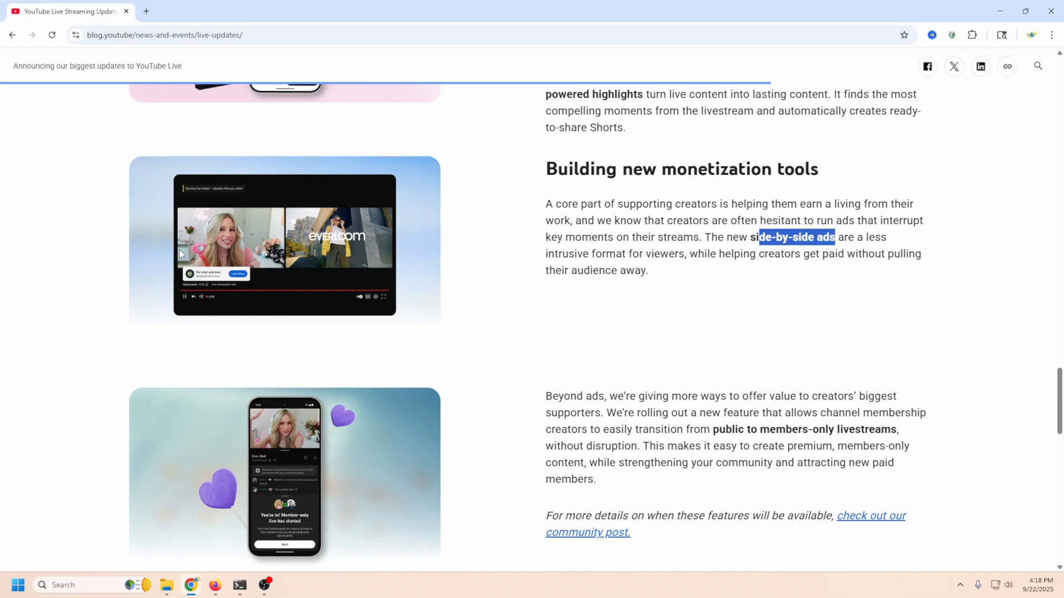
mouse_move(360, 274)
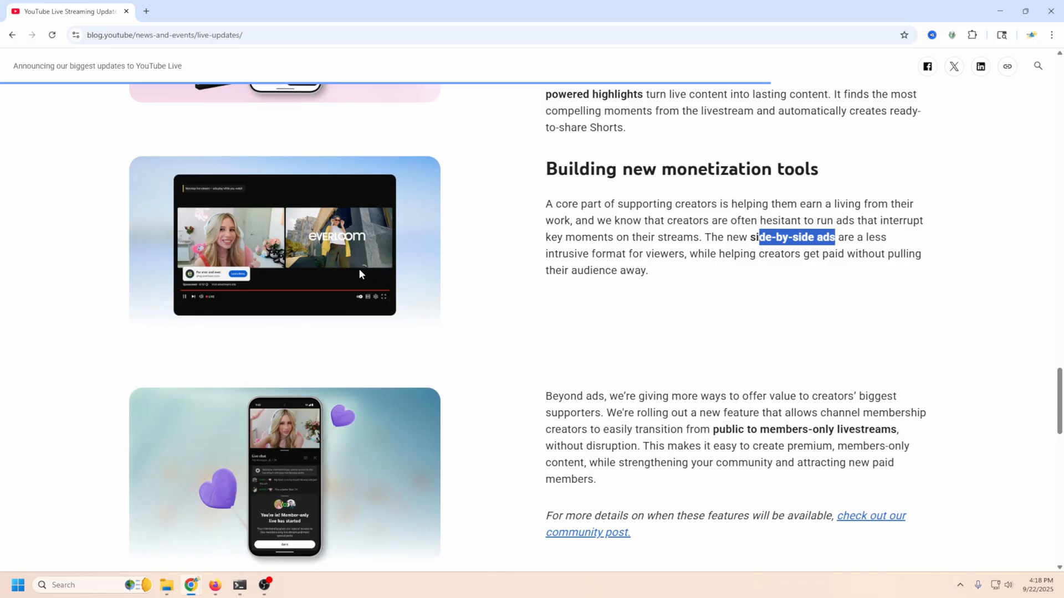
mouse_move(326, 260)
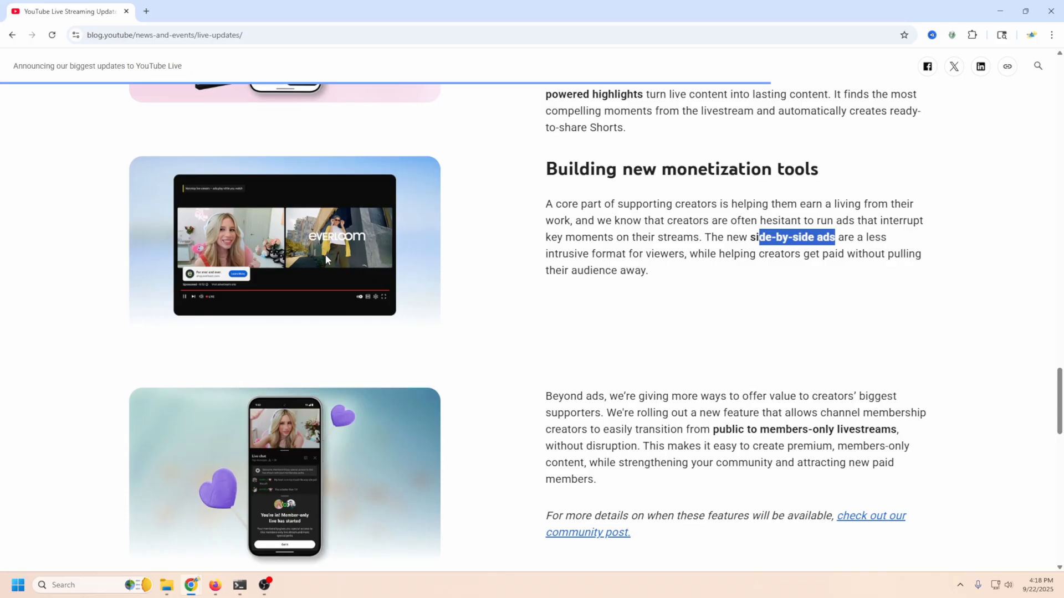
mouse_move(275, 270)
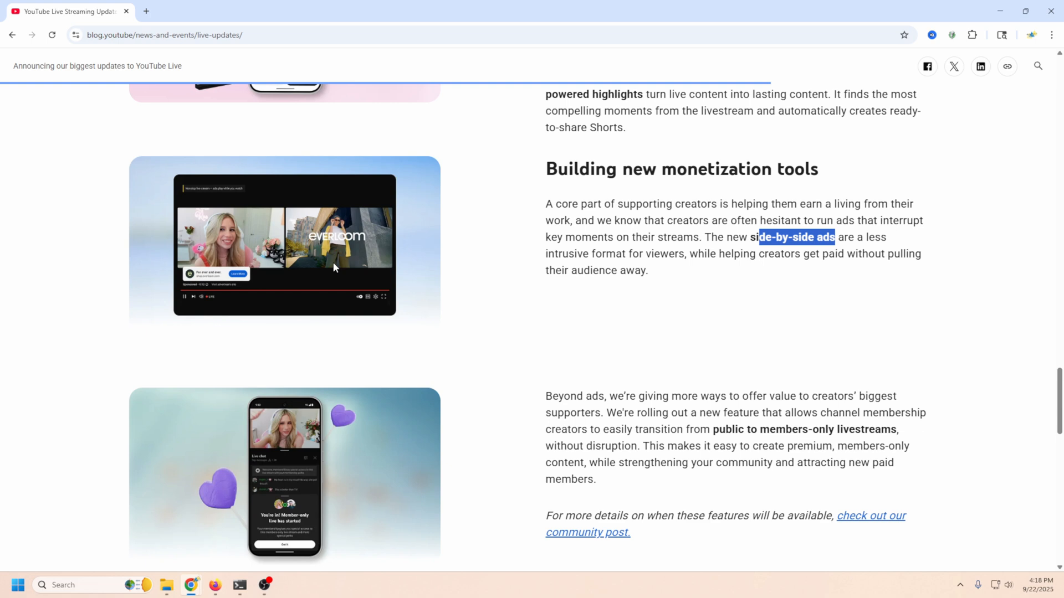
Scroll past the members-only livestreams paragraph to the closing paragraphs and related topics.
scroll("down", 3)
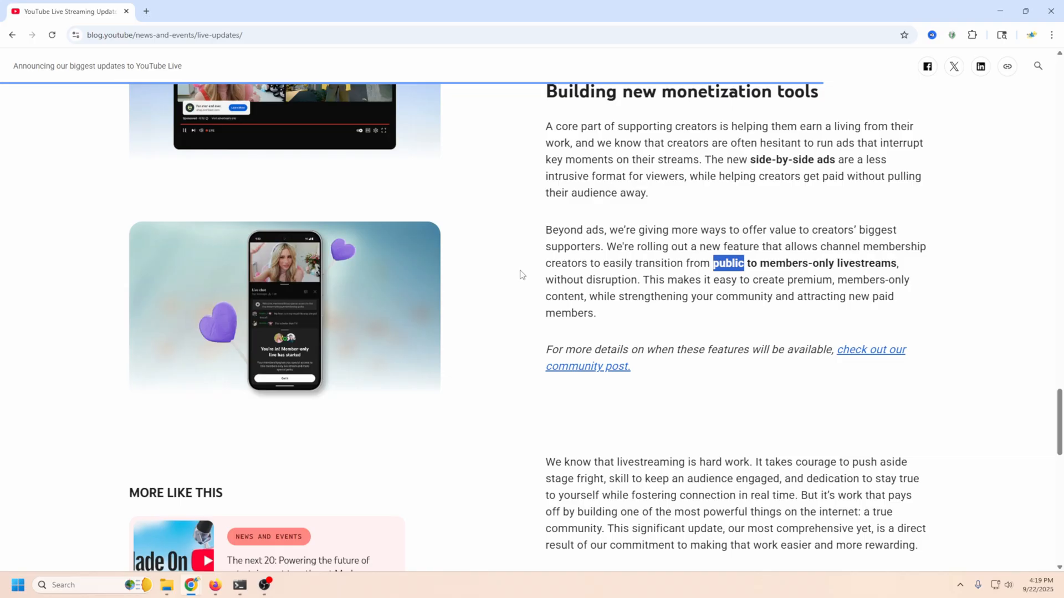
mouse_move(528, 260)
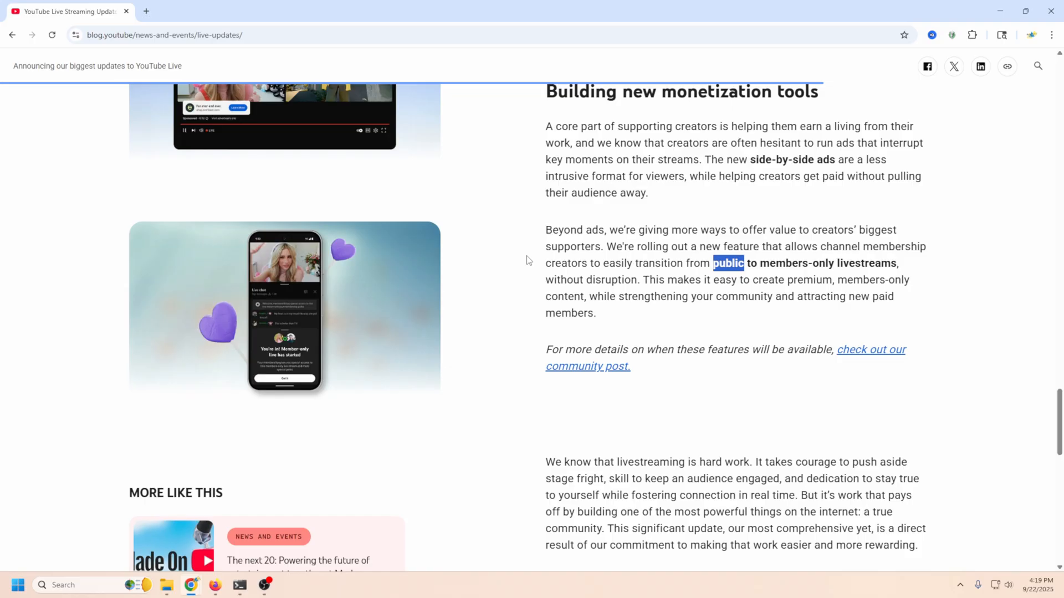
mouse_move(767, 269)
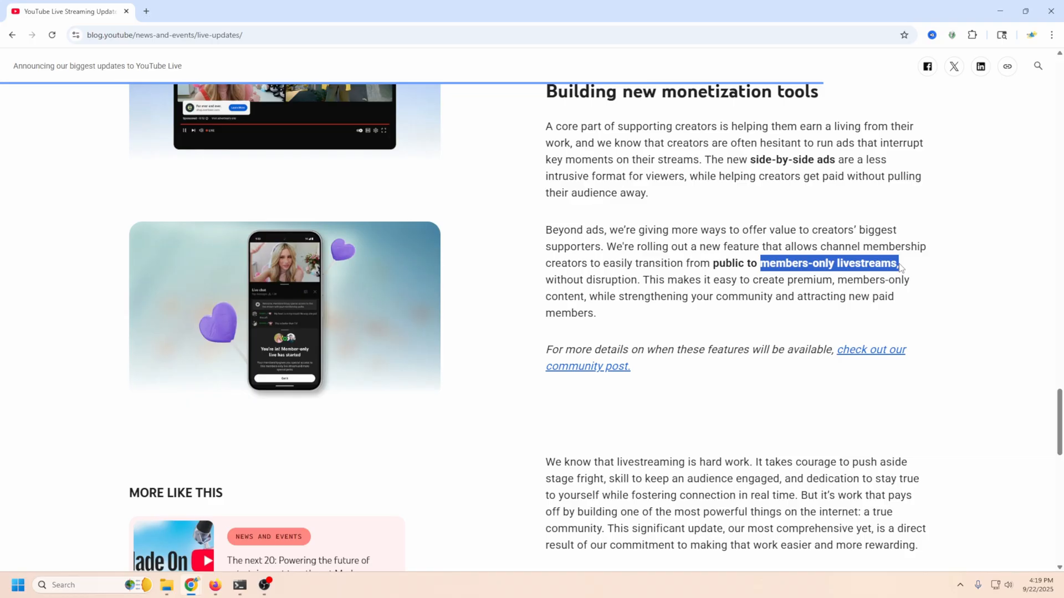
scroll("down", 3)
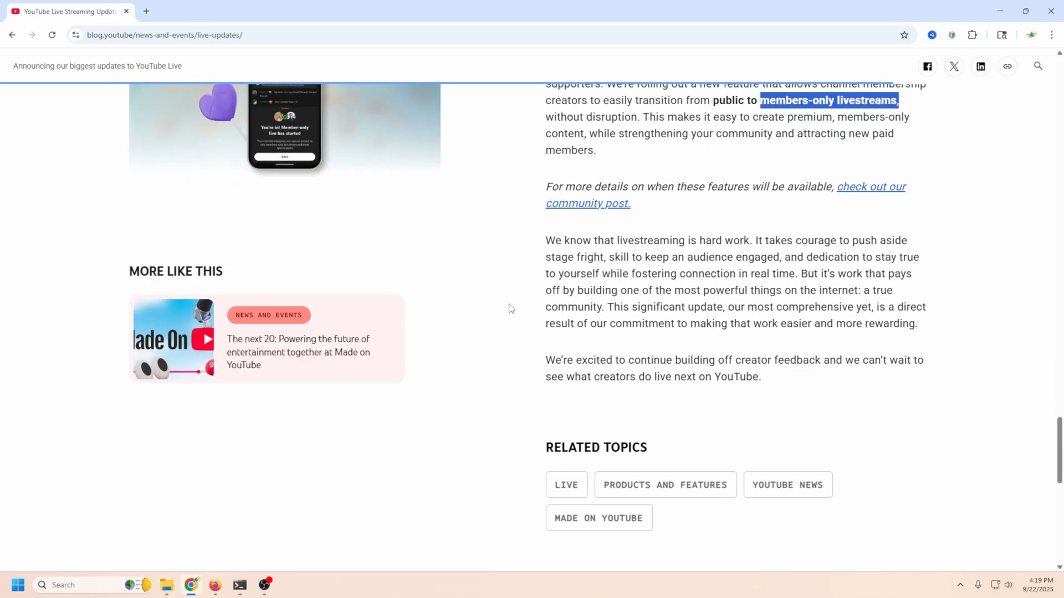
Scroll back up to the Playables on Live paragraph and its image.
scroll("up", 3)
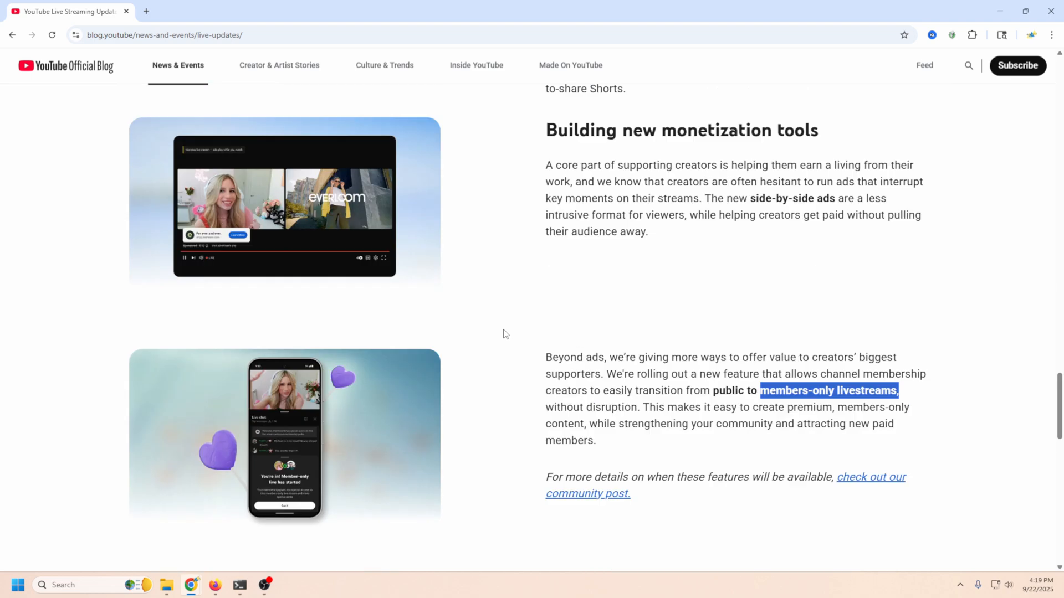
scroll("down", 3)
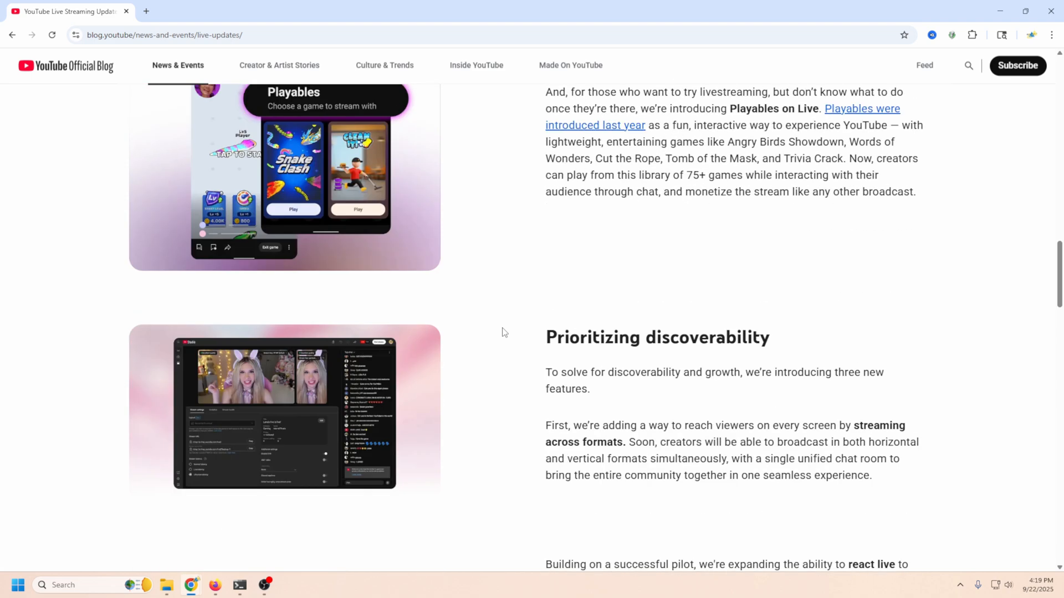
mouse_move(124, 385)
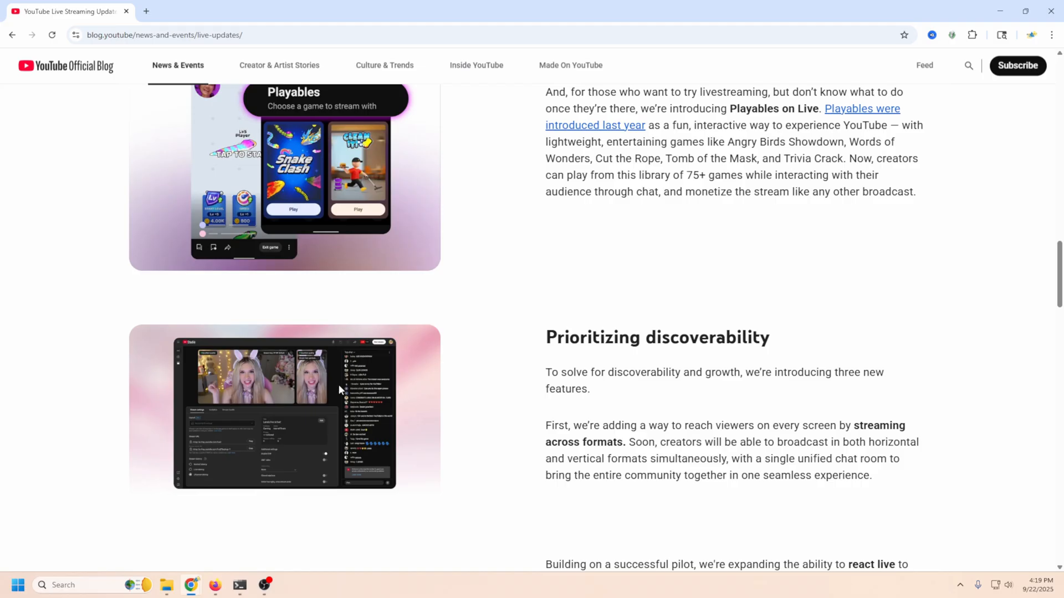
scroll("down", 3)
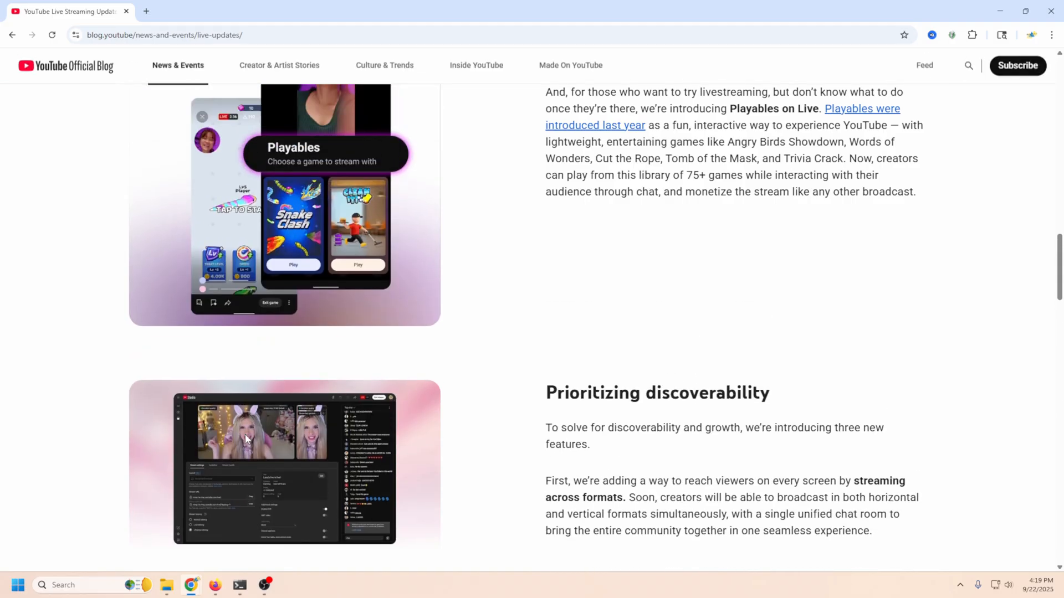
scroll("up", 3)
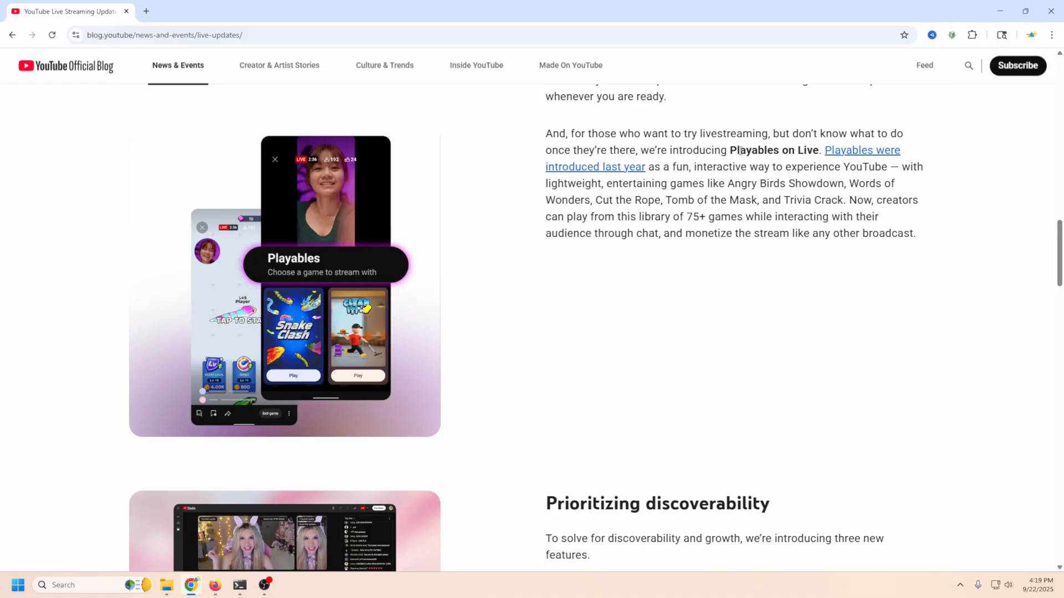
Highlight 'Playables on Live' in the games paragraph, then nudge the page slightly down.
left_click_drag(736, 150, 819, 150)
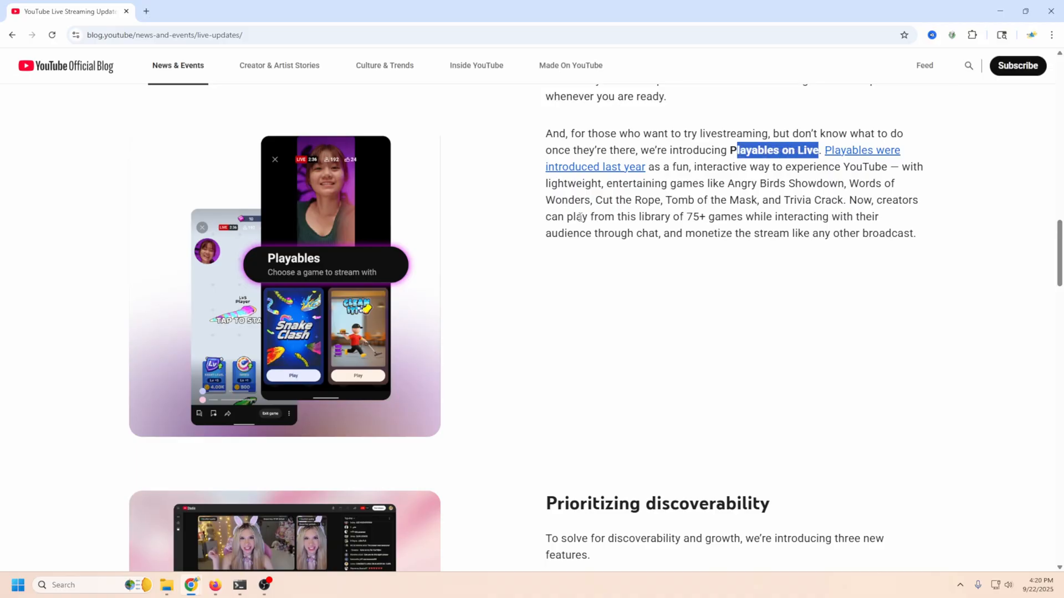
mouse_move(471, 239)
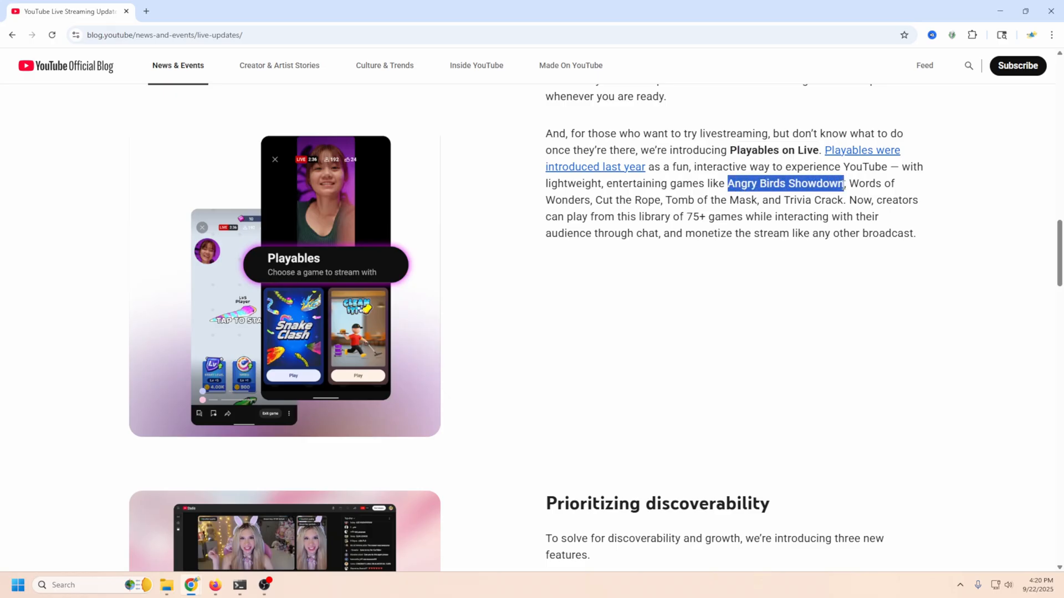
mouse_move(507, 394)
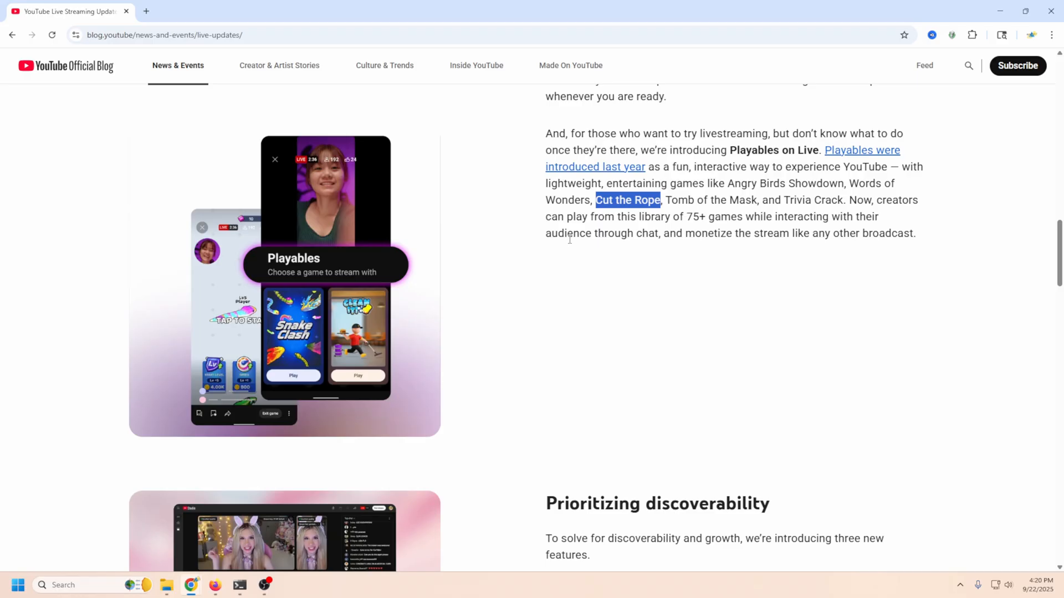
mouse_move(551, 390)
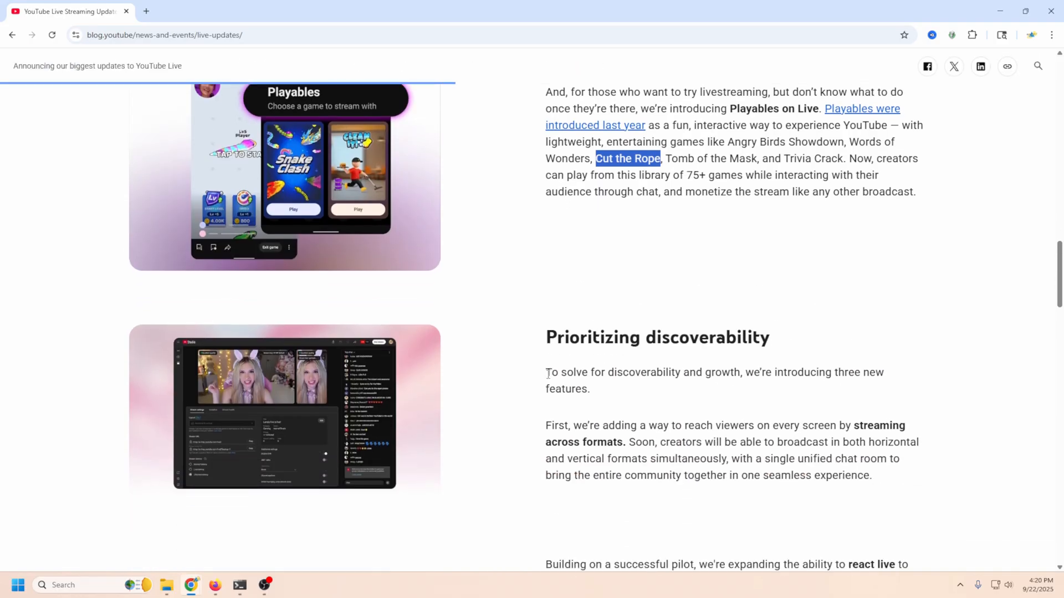
scroll("down", 3)
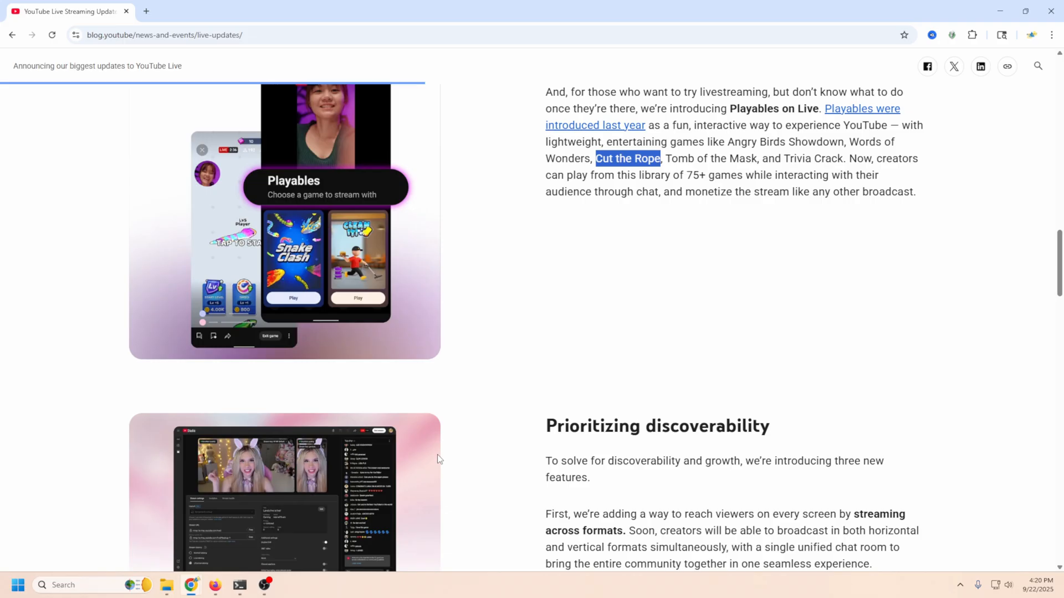
scroll("down", 3)
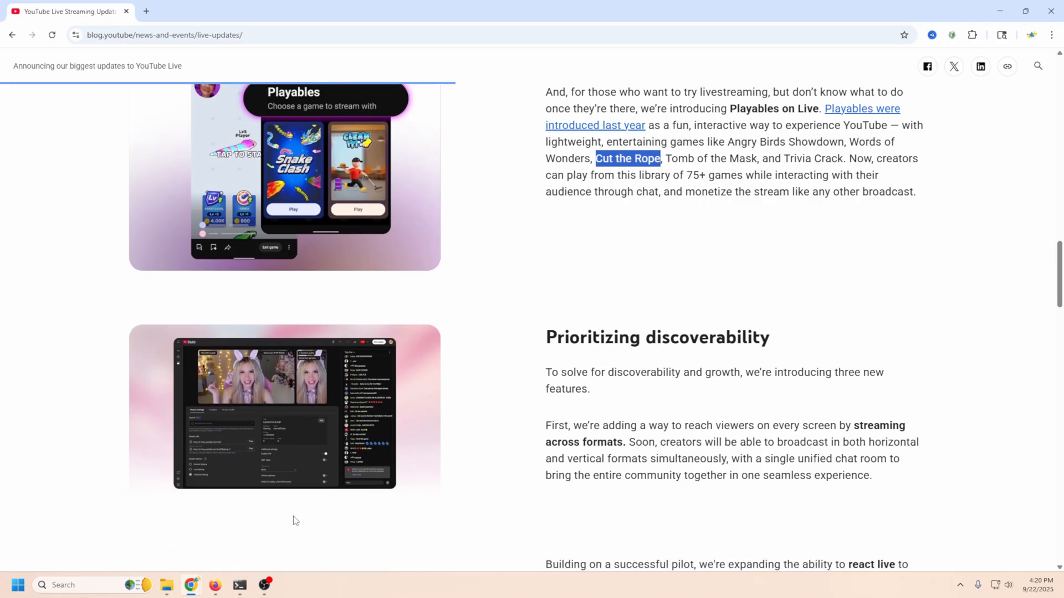